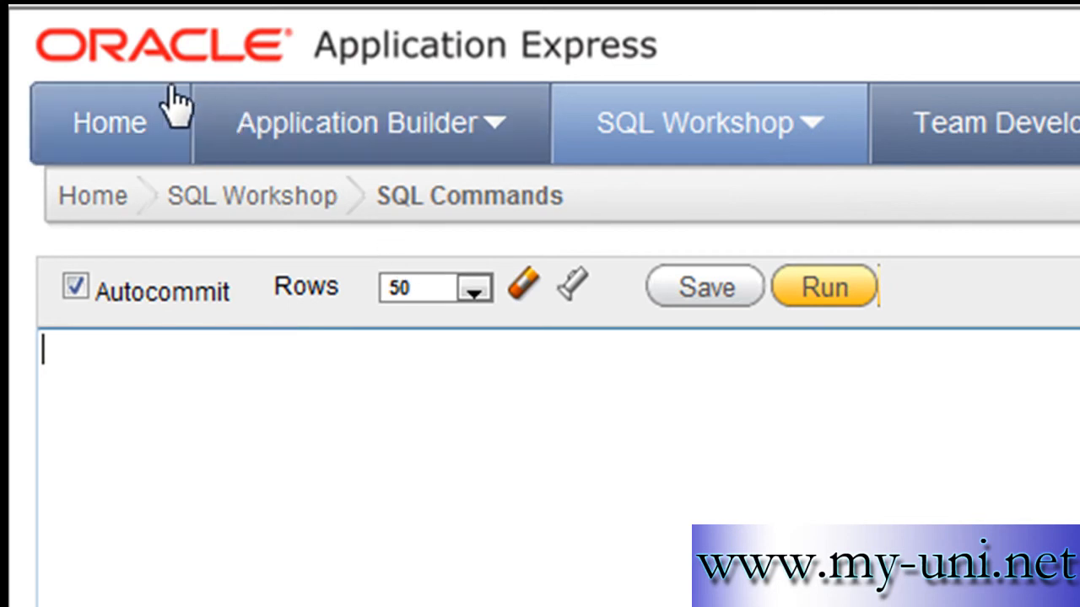
mouse_move(700, 75)
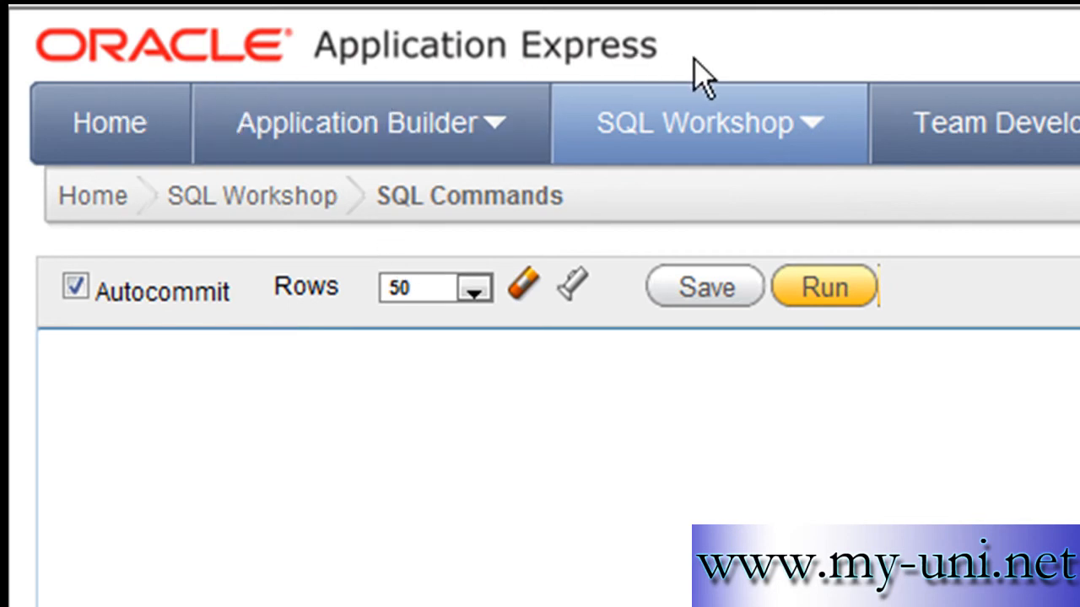
mouse_move(447, 84)
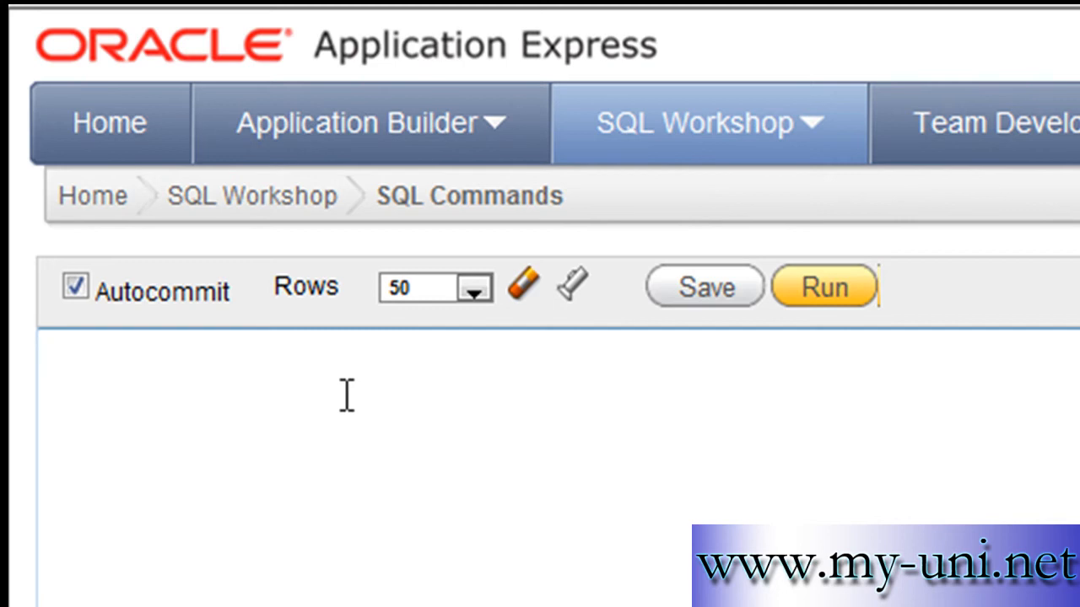
Begin 'create table test4' with the column ename varchar2(20) not null
text(c)
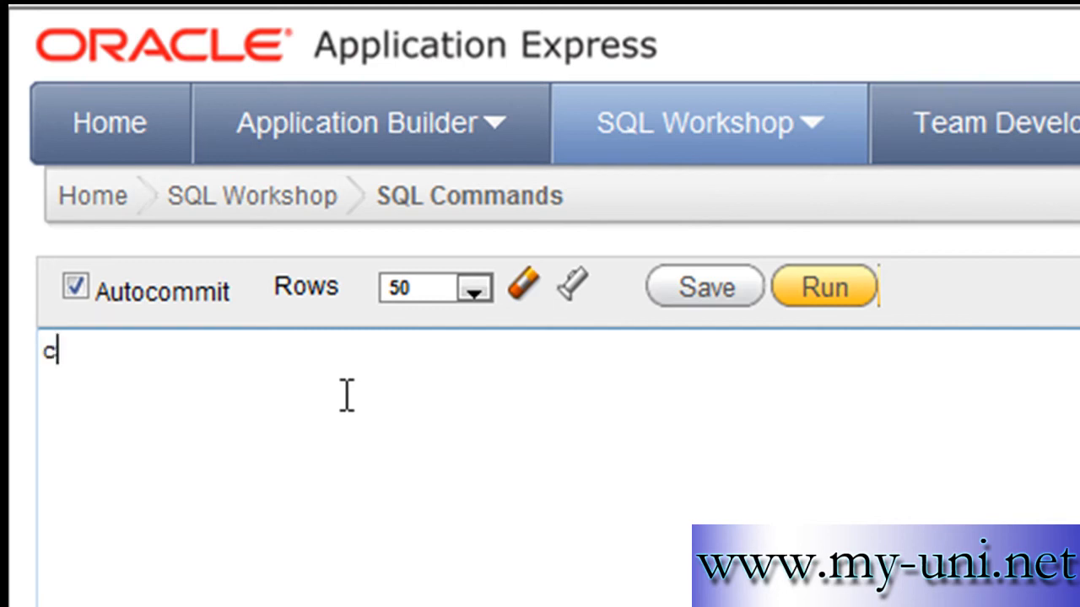
text(reate table)
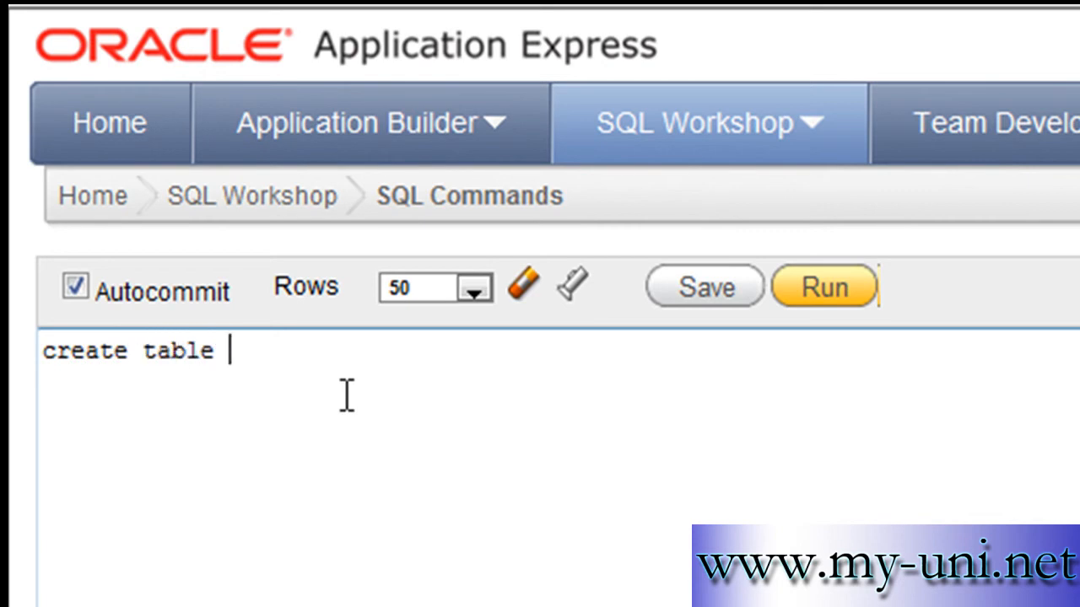
text(test4)
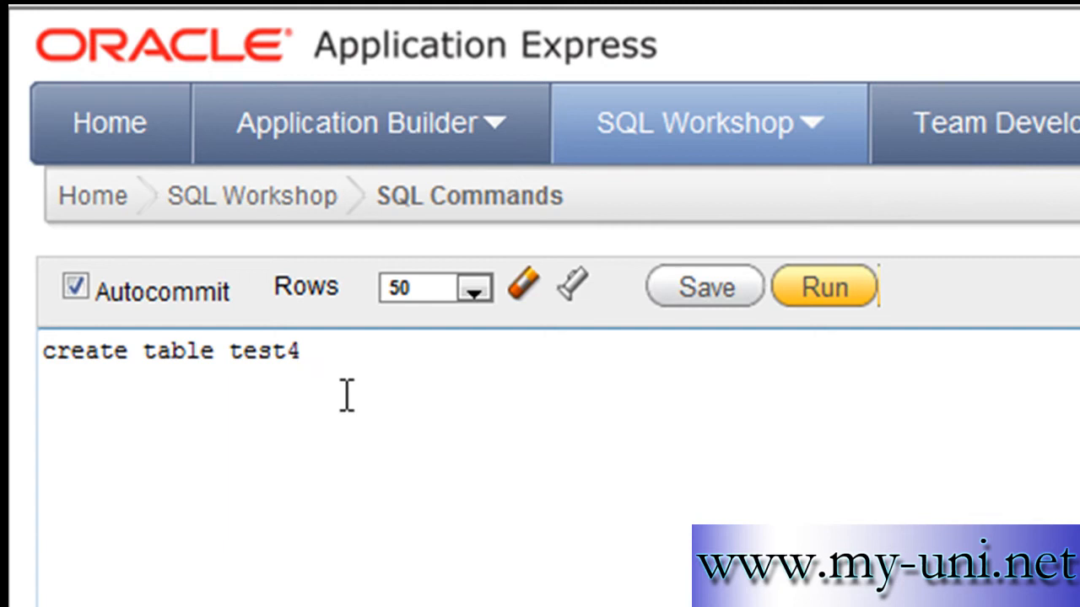
text(()
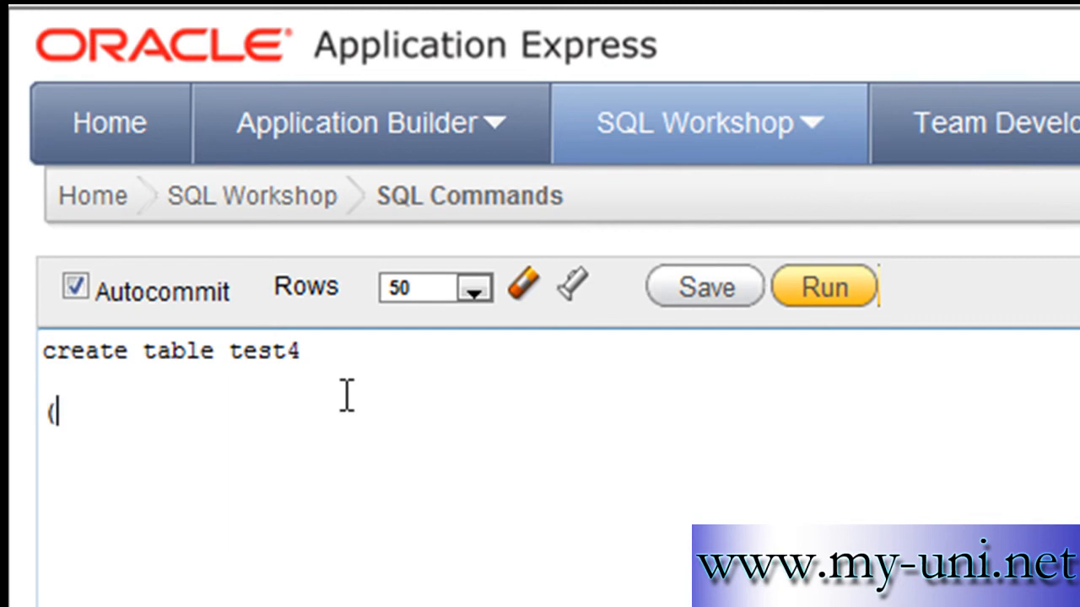
text(ename)
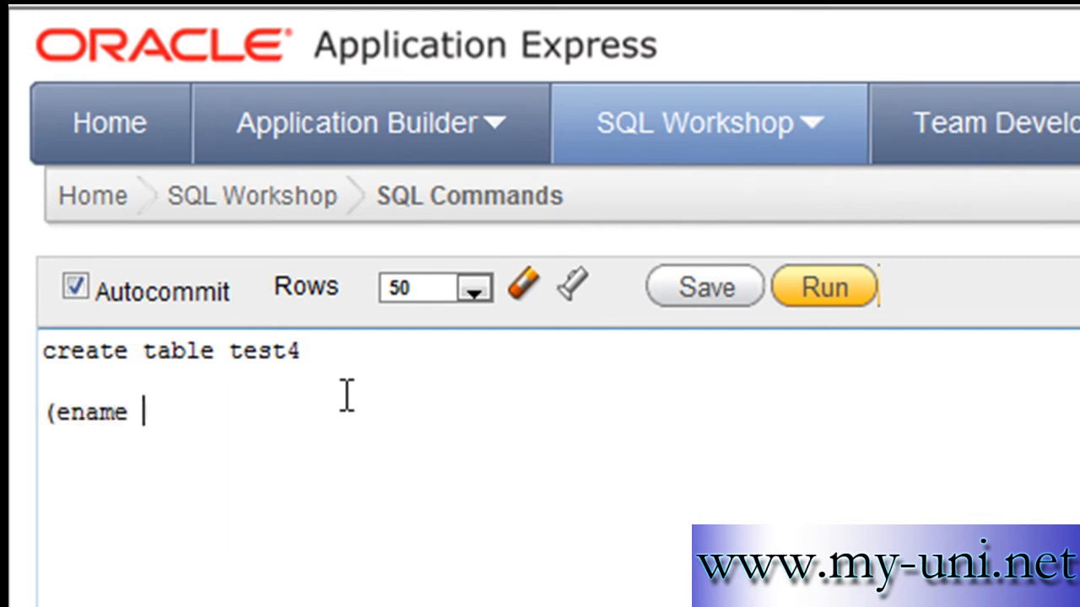
text(var)
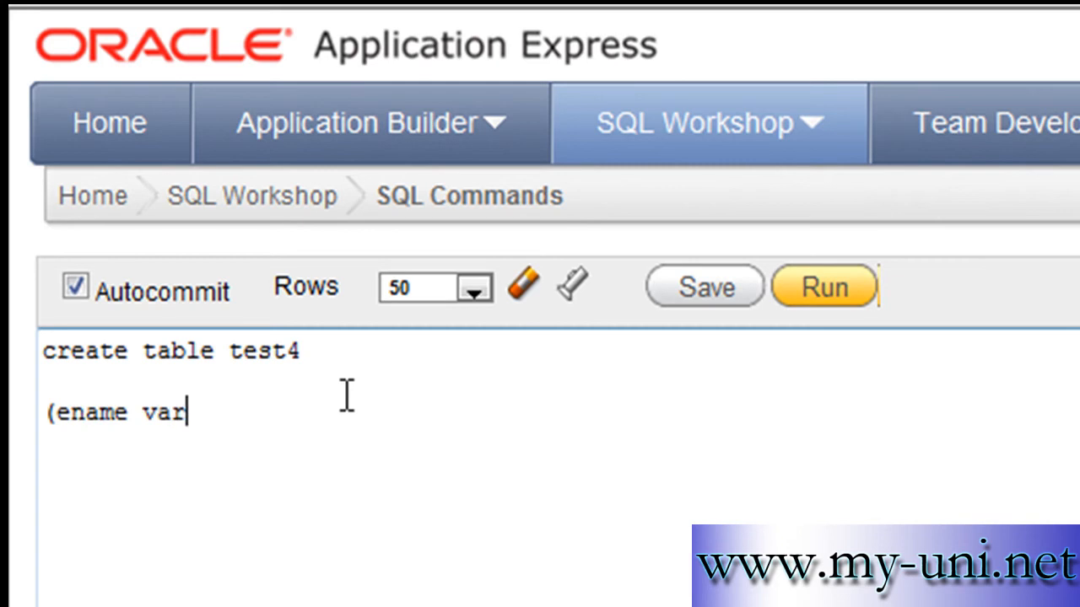
text(char2(2)
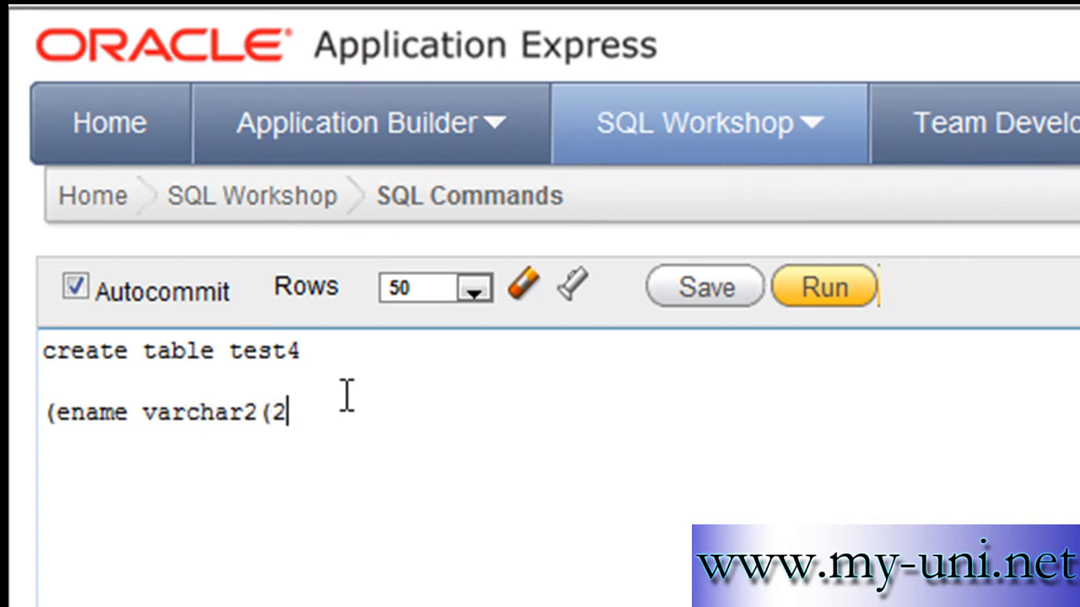
text(0))
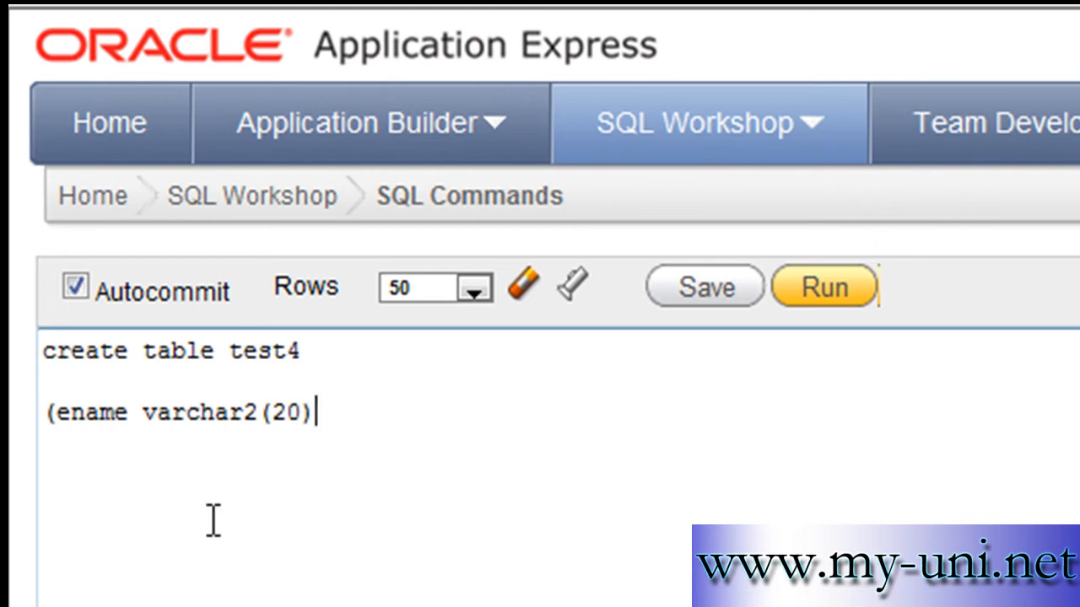
text(not)
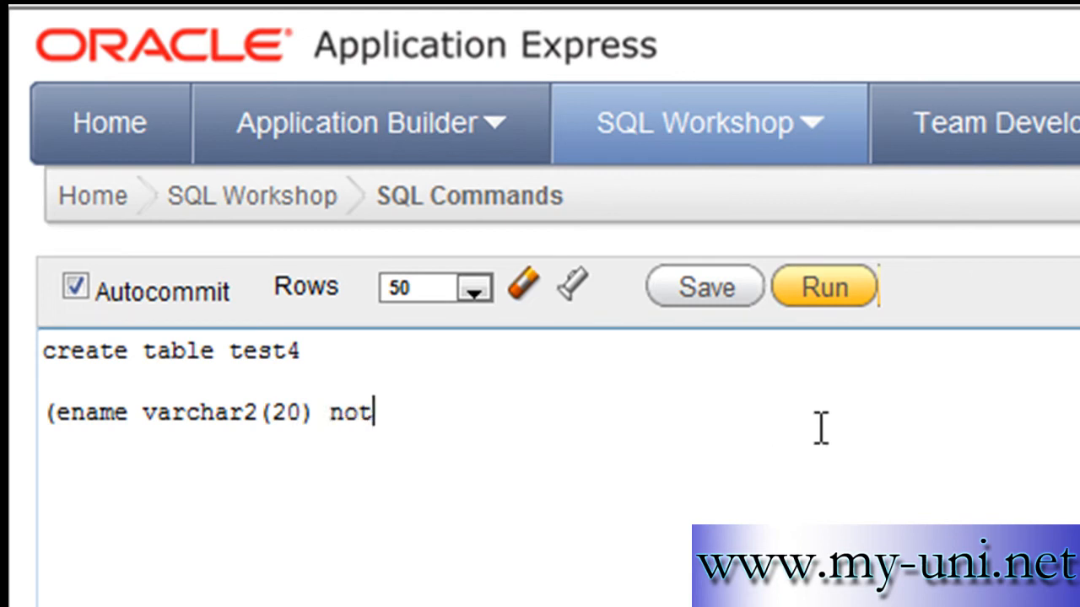
text(null,)
text(sa)
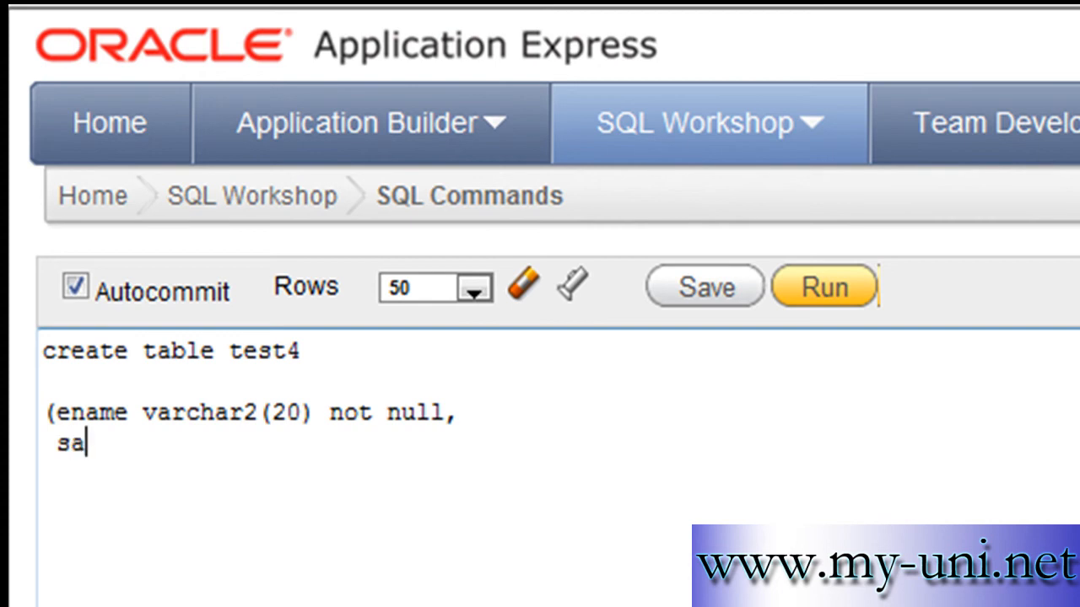
Add the column sal number(7,2) not null to the test4 definition
text(l)
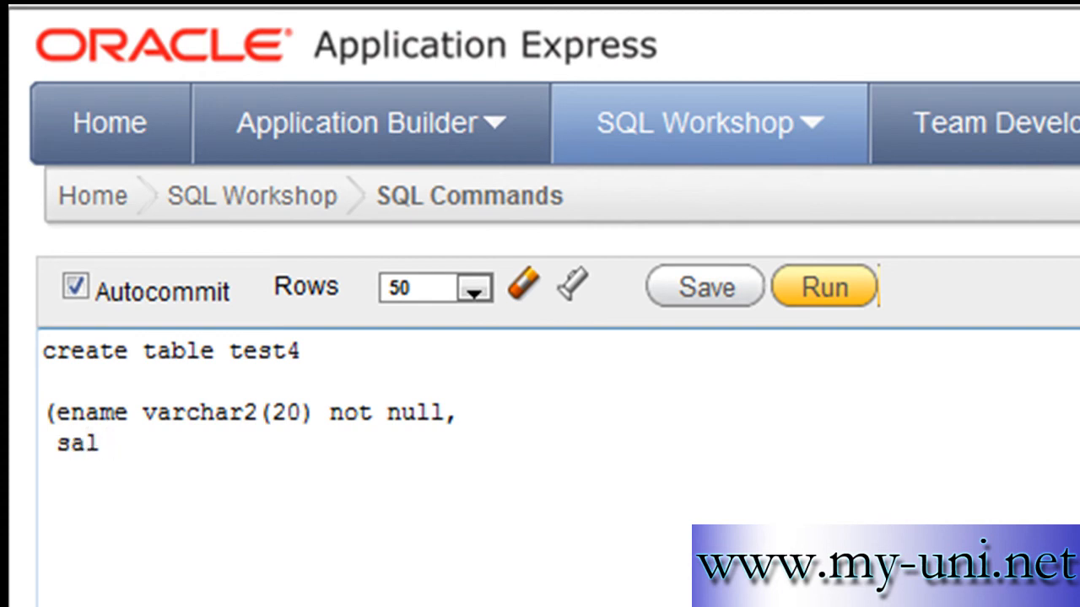
text(number)
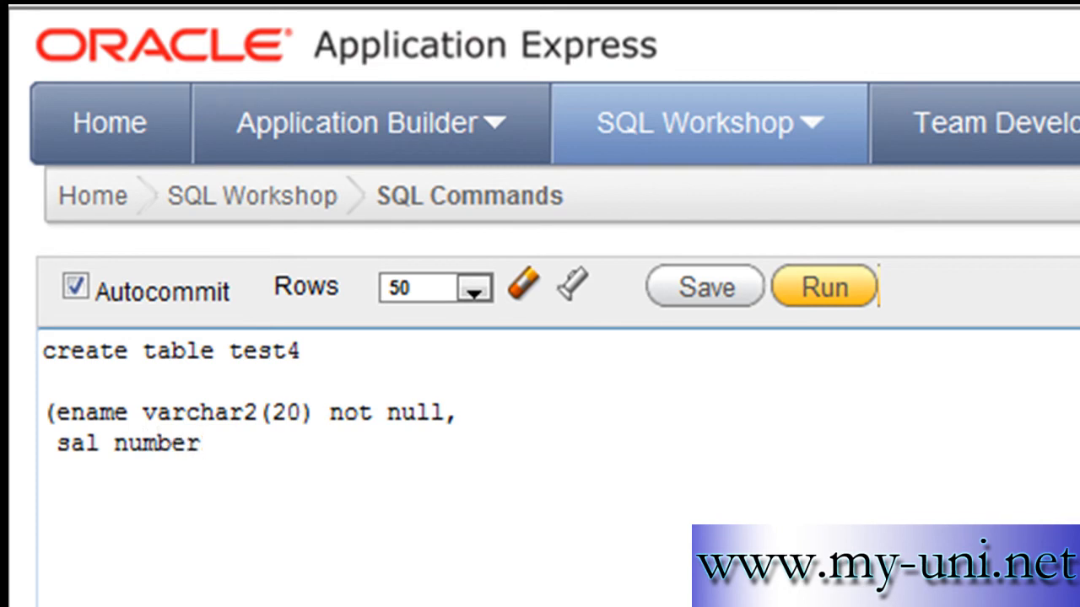
text((7)
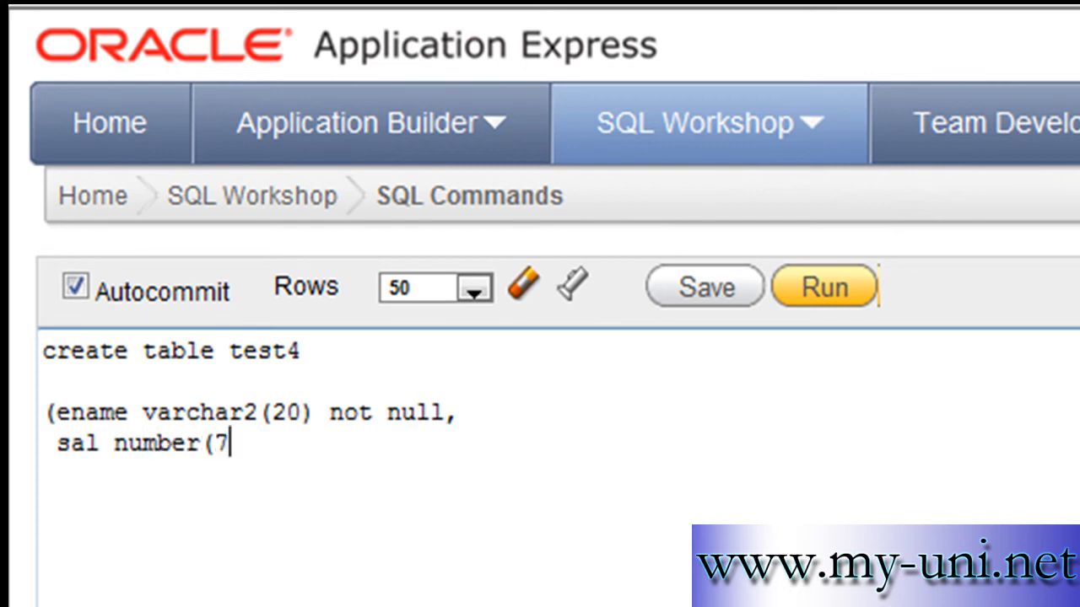
text(,2)
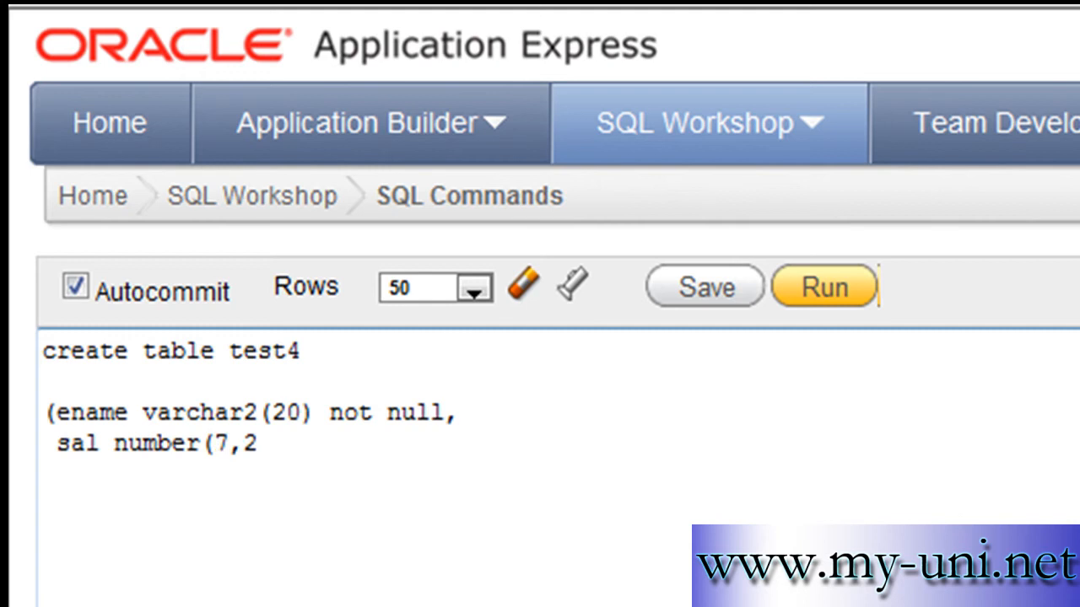
text() not null,)
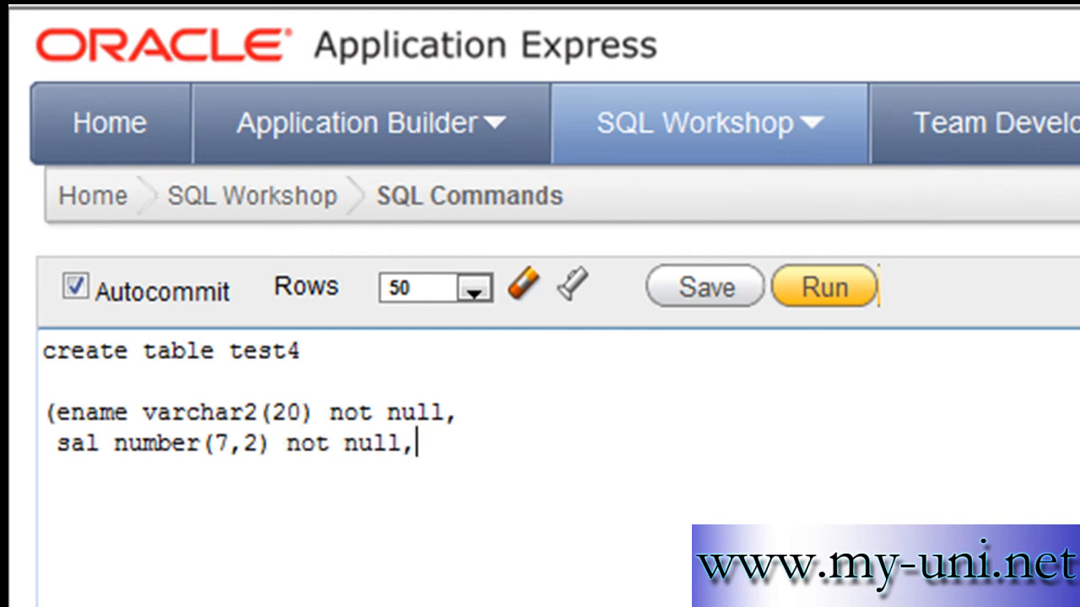
key(Return)
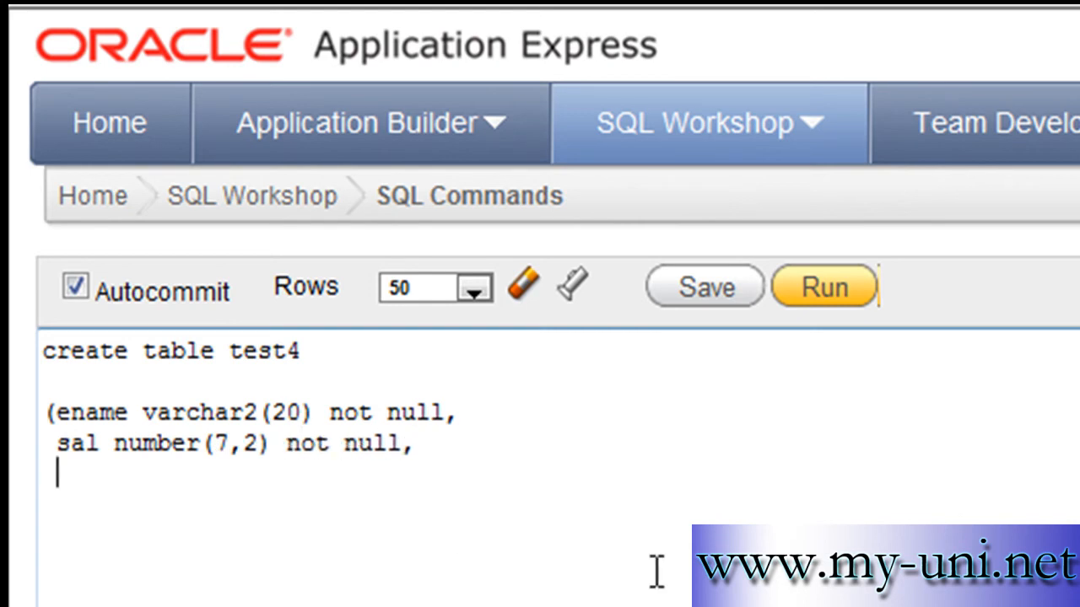
Add the constraint check (sal between 5000 and 8000) and close the statement
text(che)
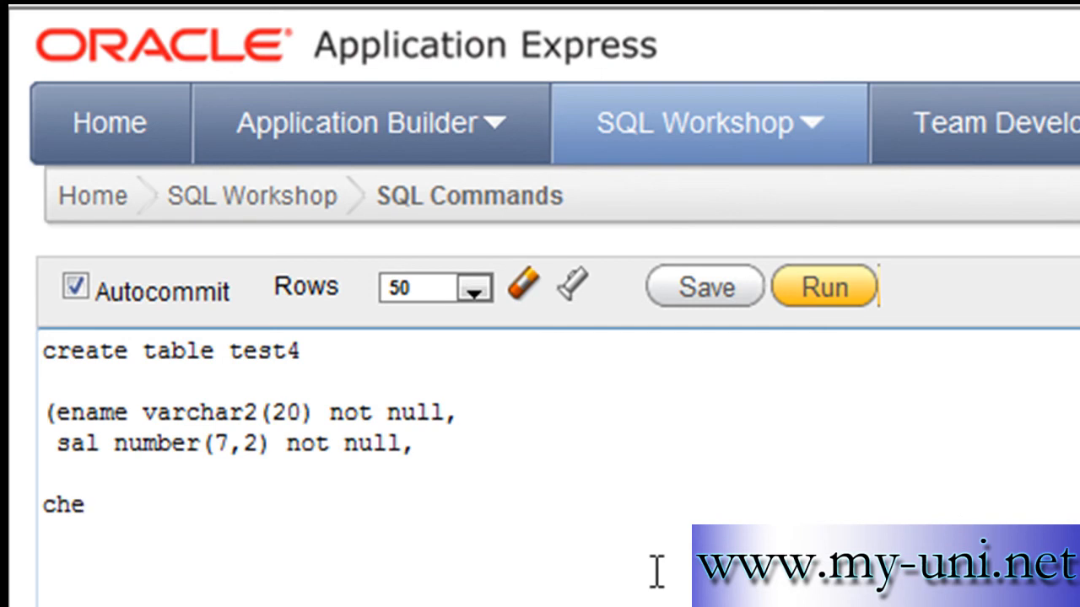
text(ck)
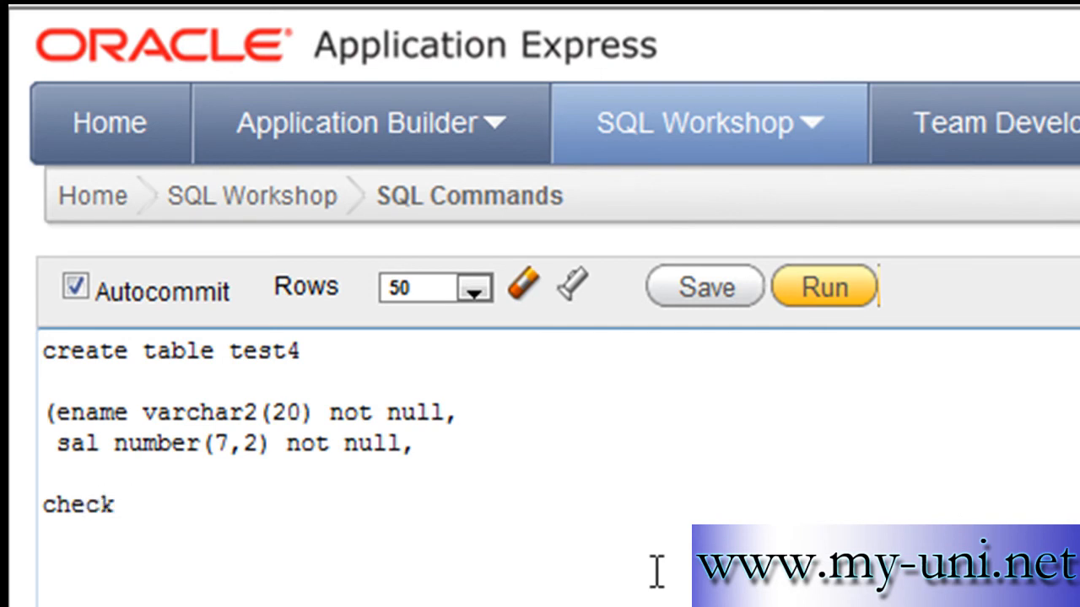
text(()
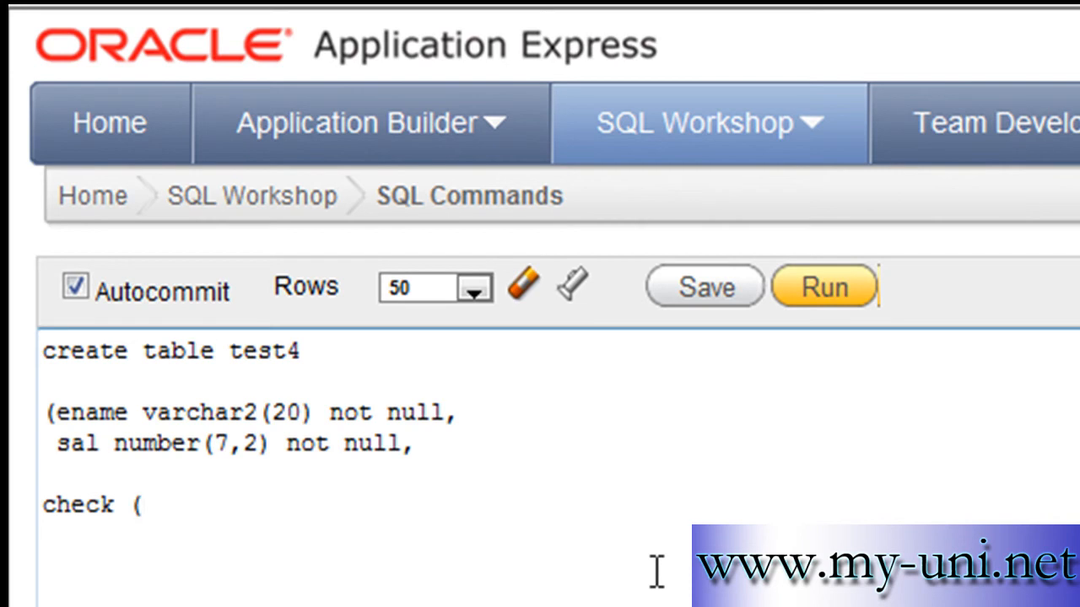
mouse_move(533, 507)
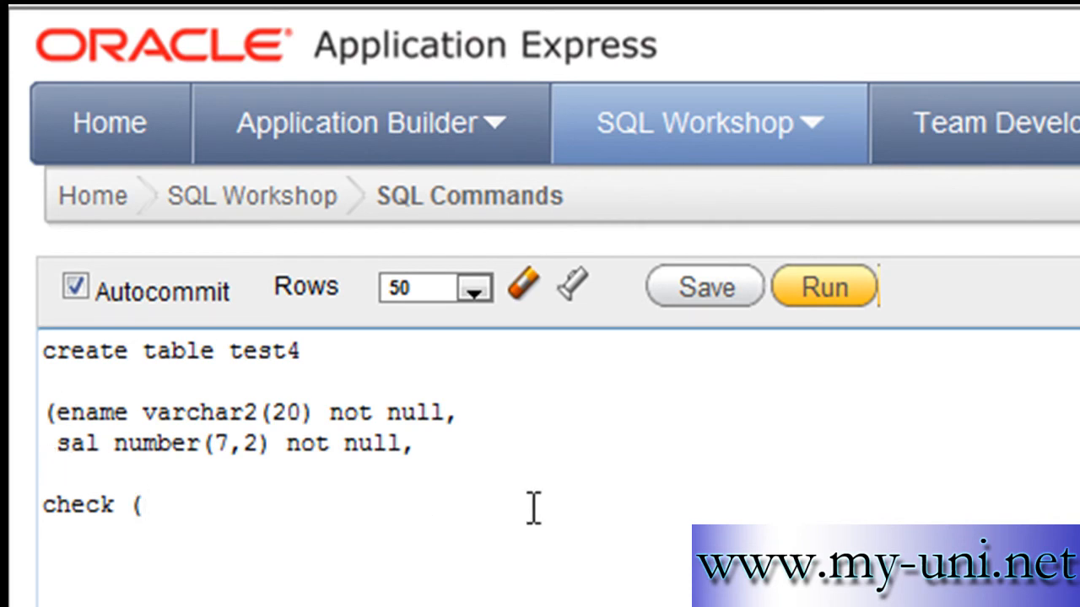
text(sal)
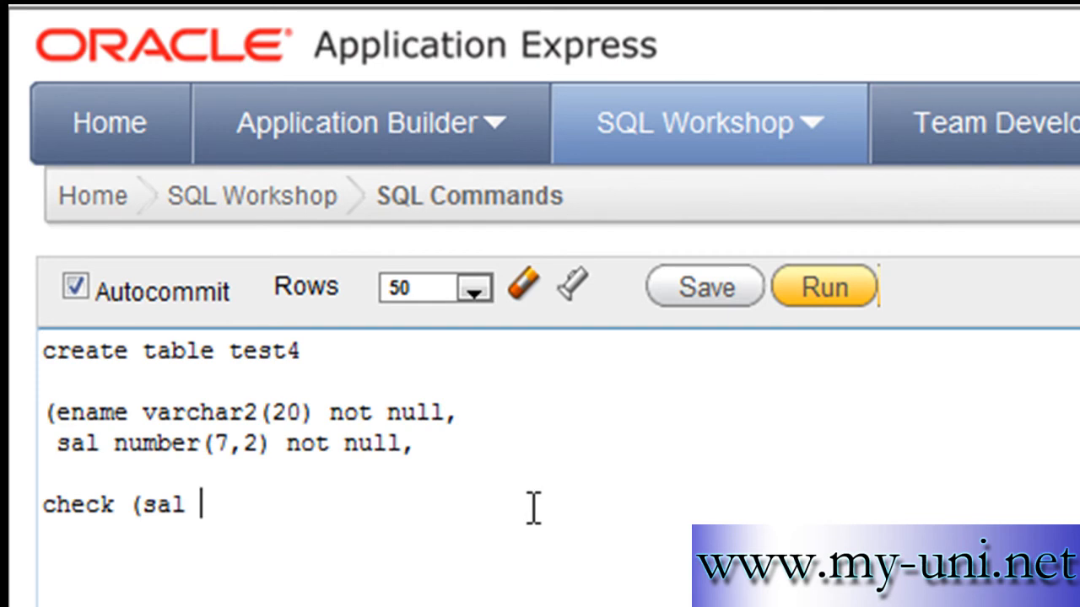
text(betw)
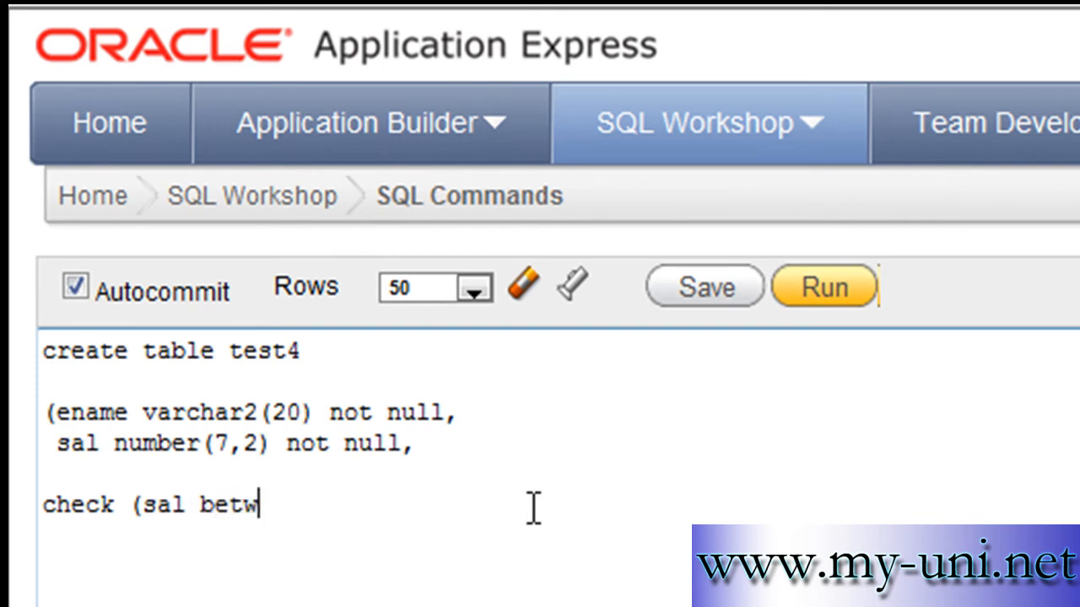
text(een 50)
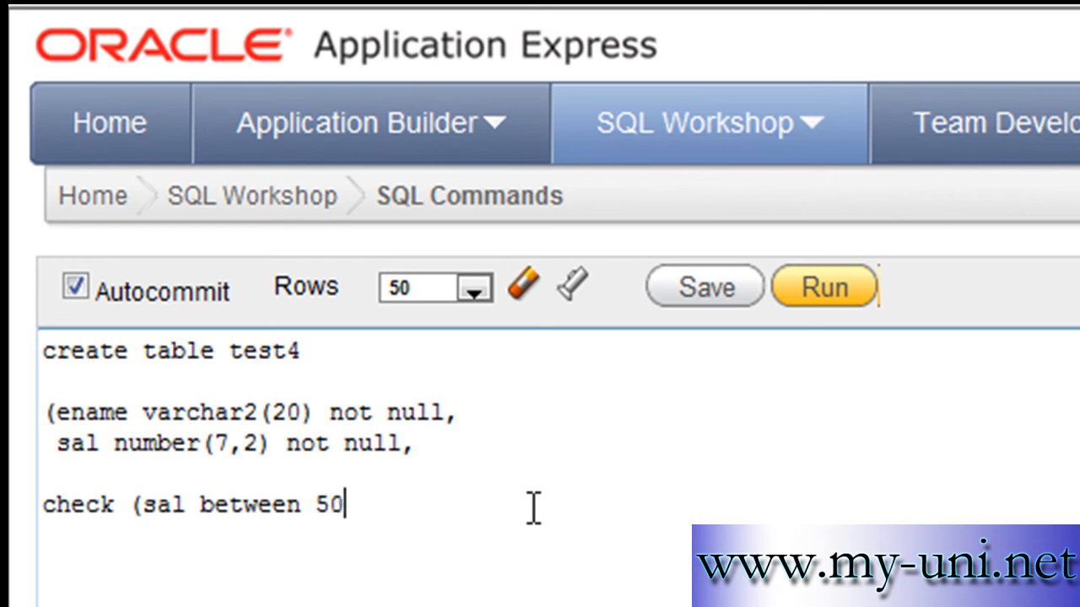
text(00 and 8000)
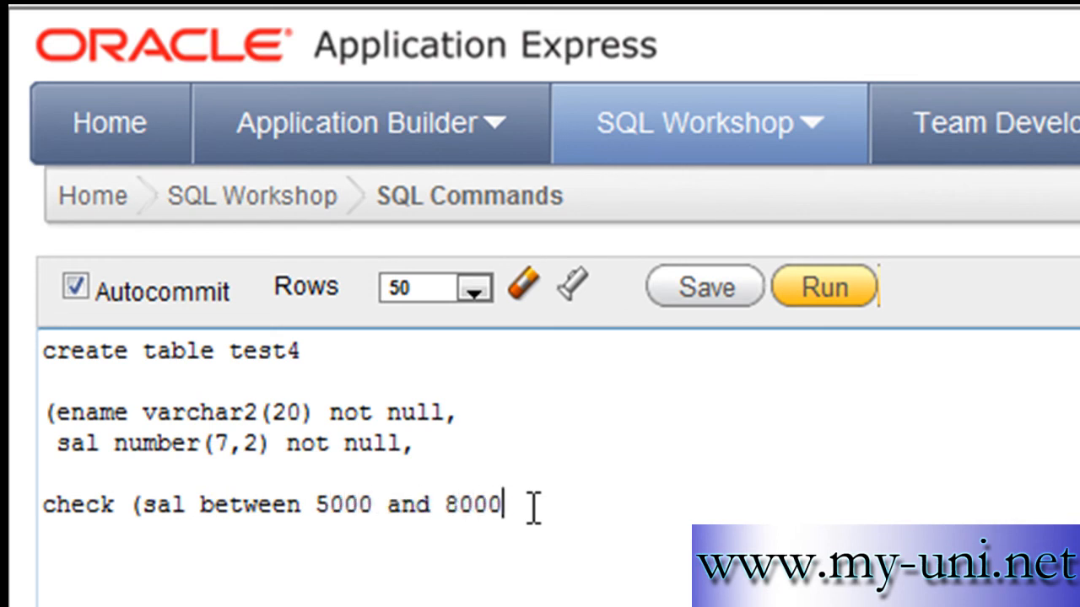
text())
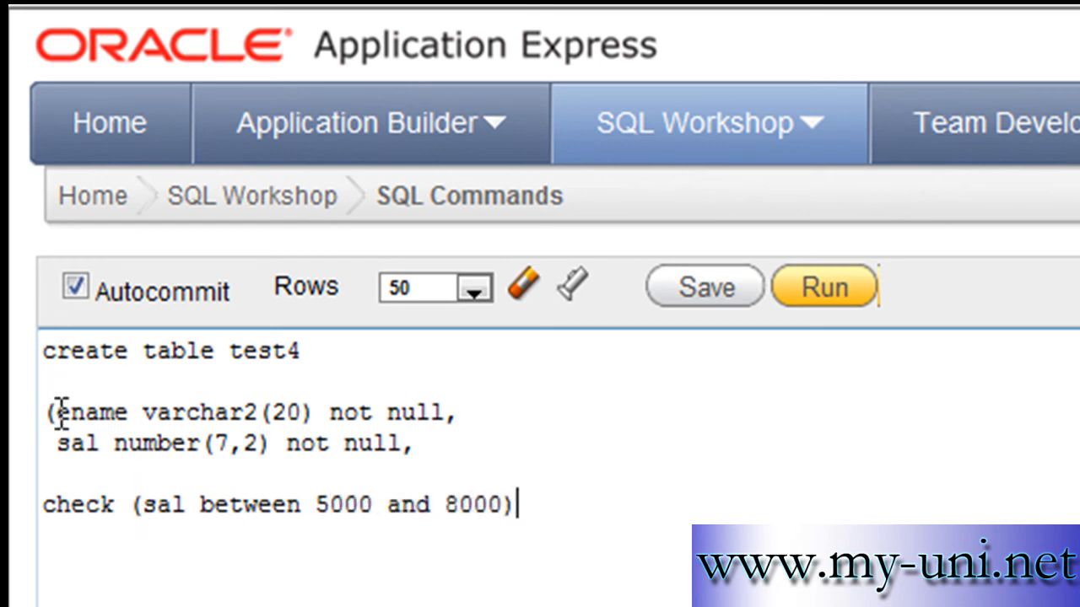
mouse_move(649, 514)
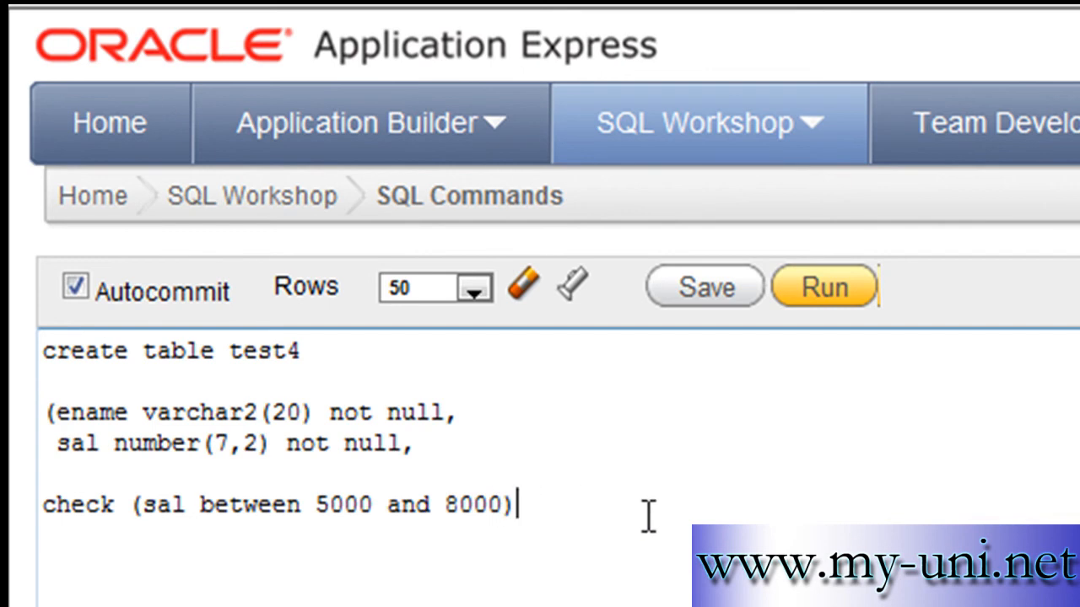
text())
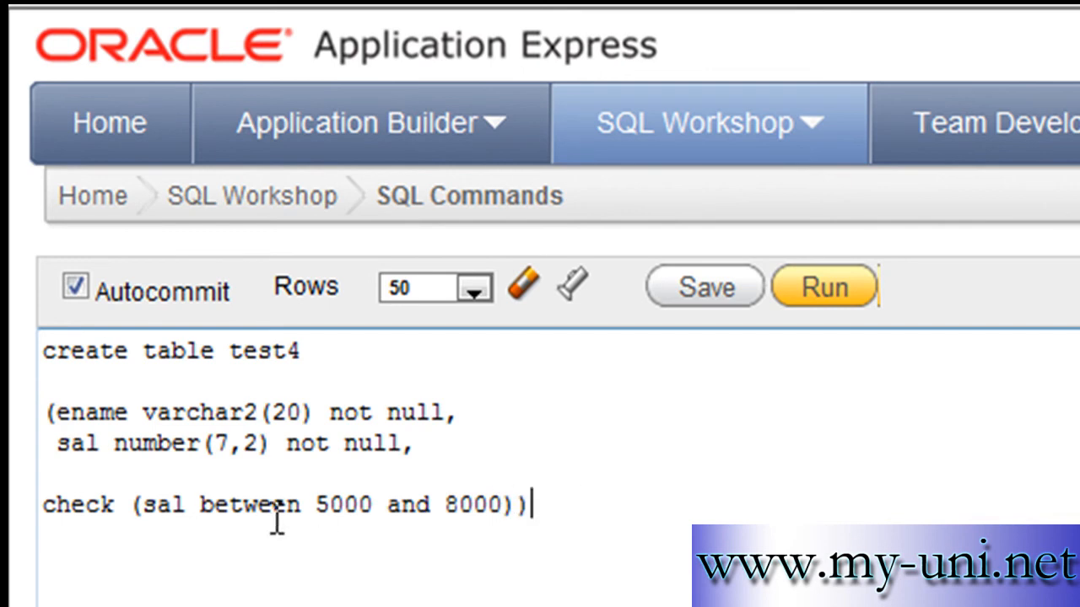
mouse_move(180, 515)
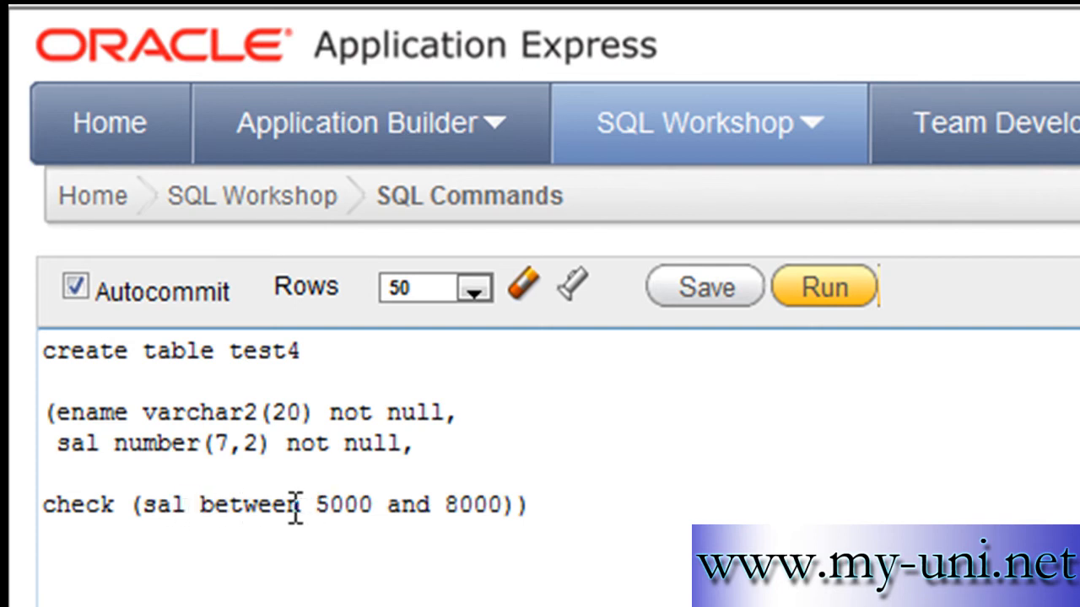
Select and run the create table statement, creating test4
click(531, 505)
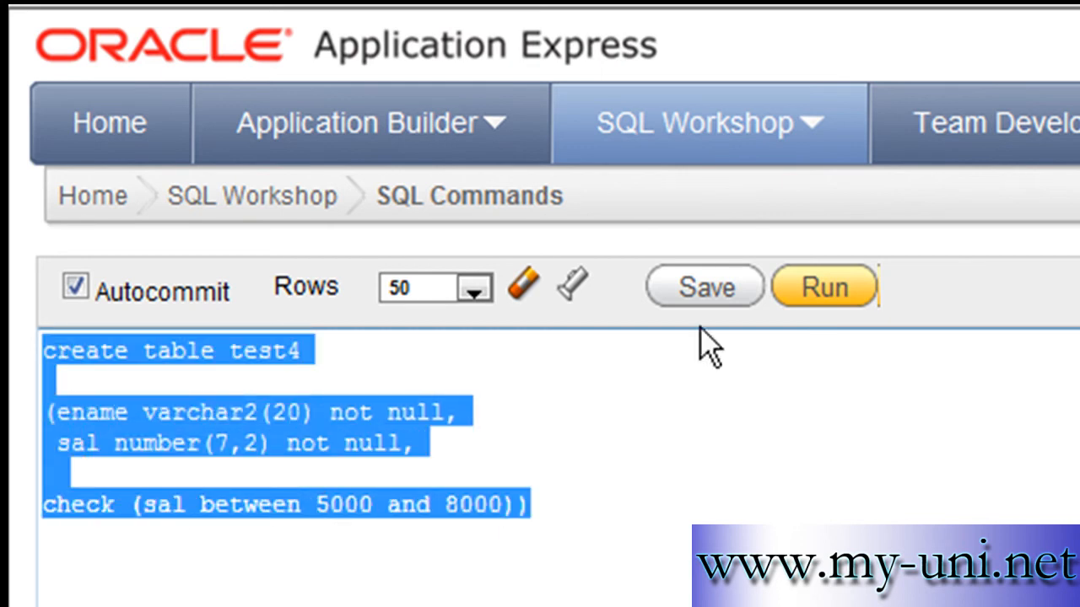
click(822, 285)
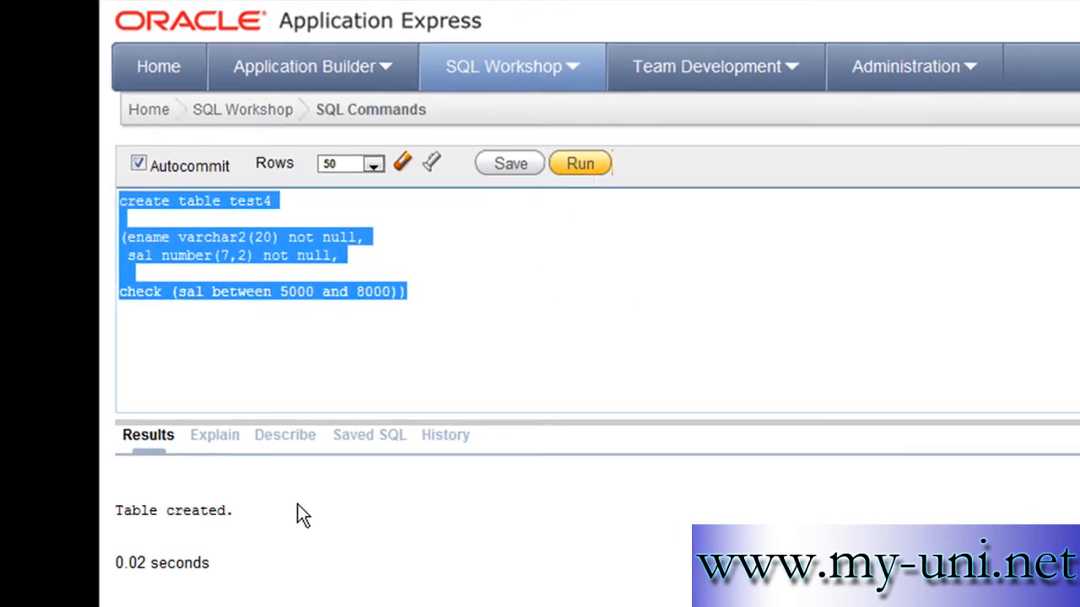
click(450, 291)
text(insert)
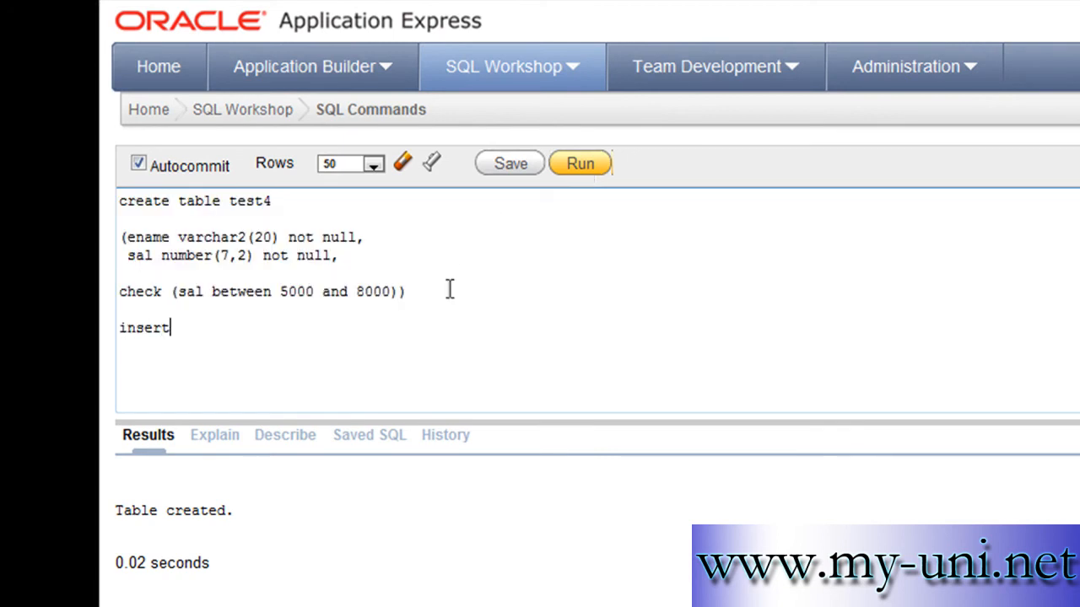
Insert 'Kierra' with salary 6000 into test4 and run it
text(into)
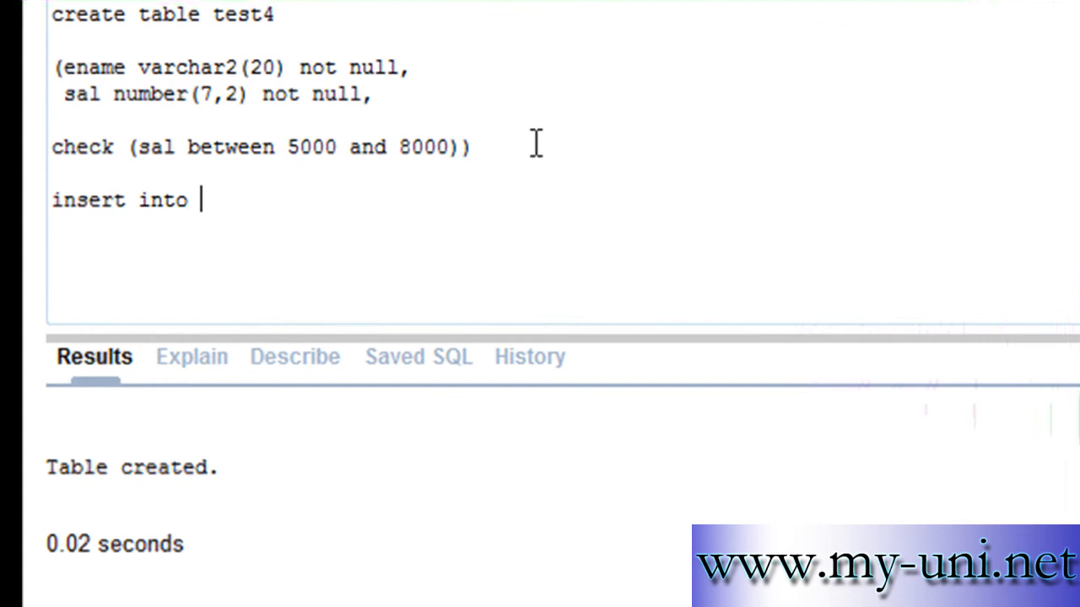
text(test4 va)
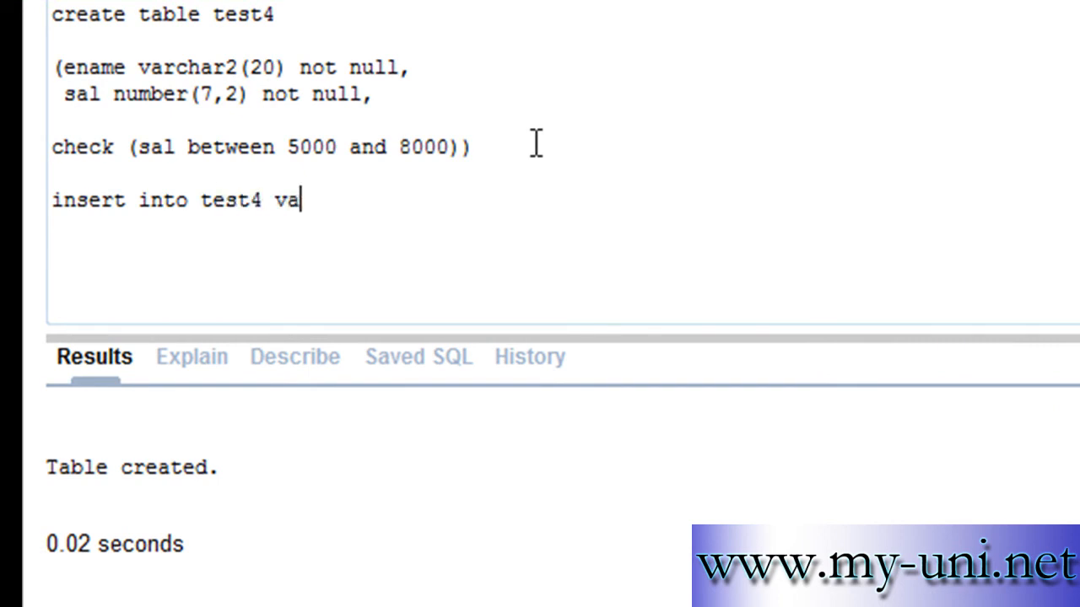
text(lues ()
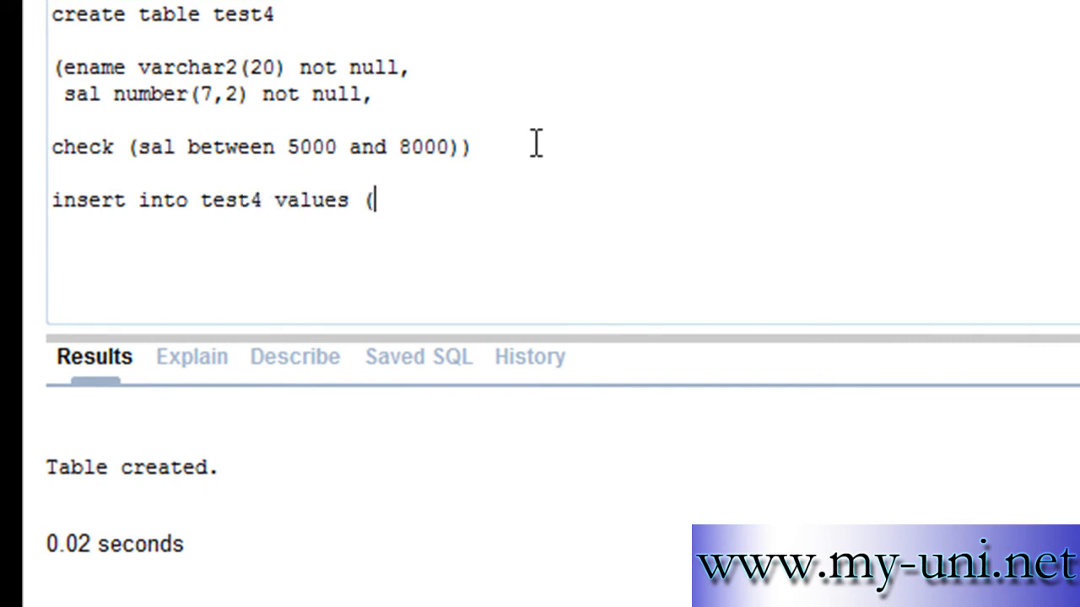
text('Kie)
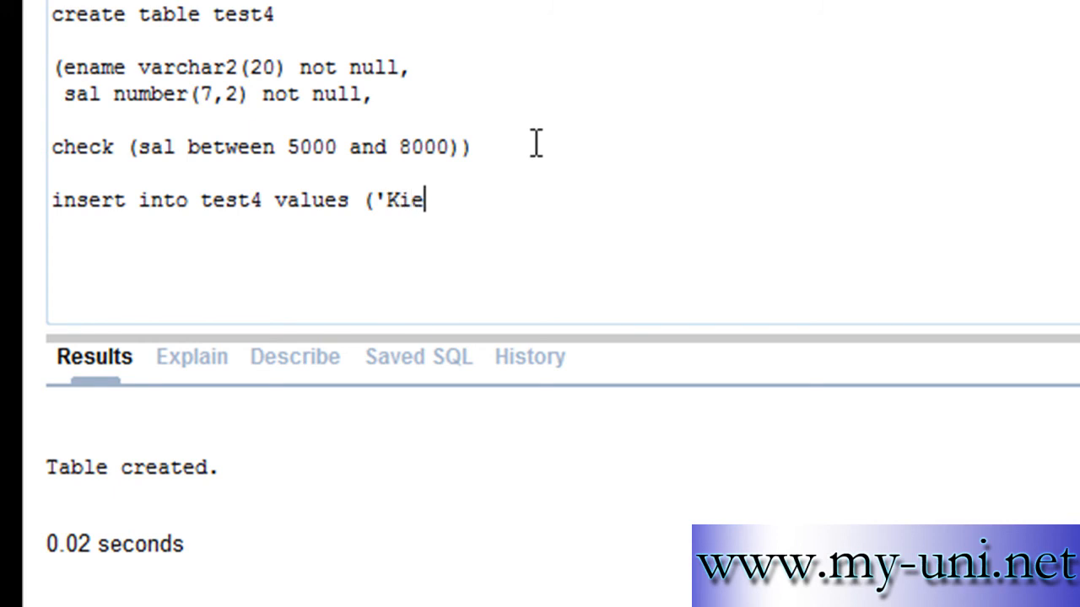
text(rra')
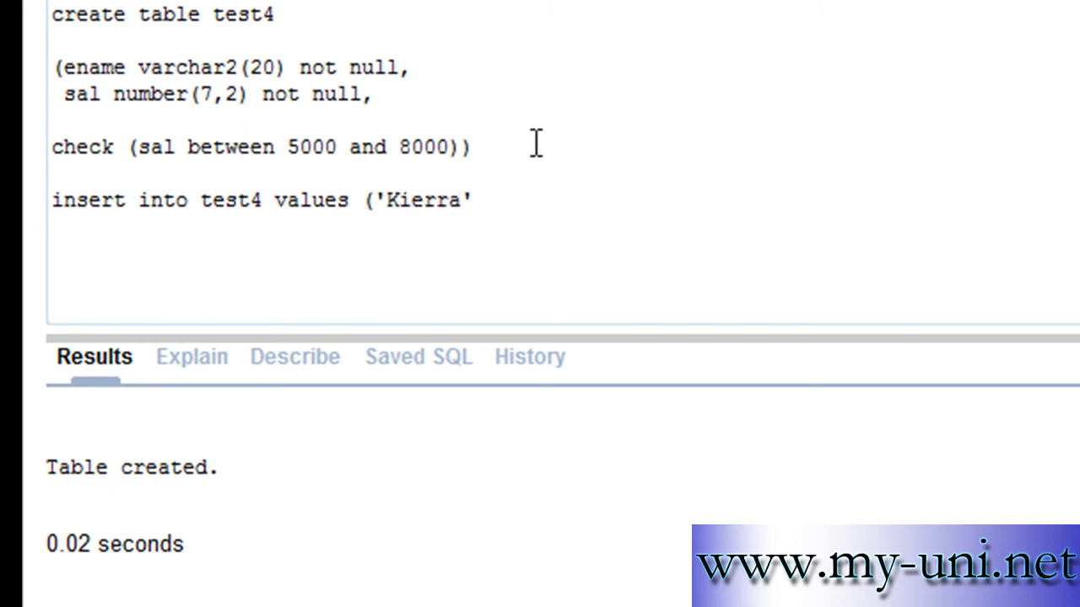
text(,)
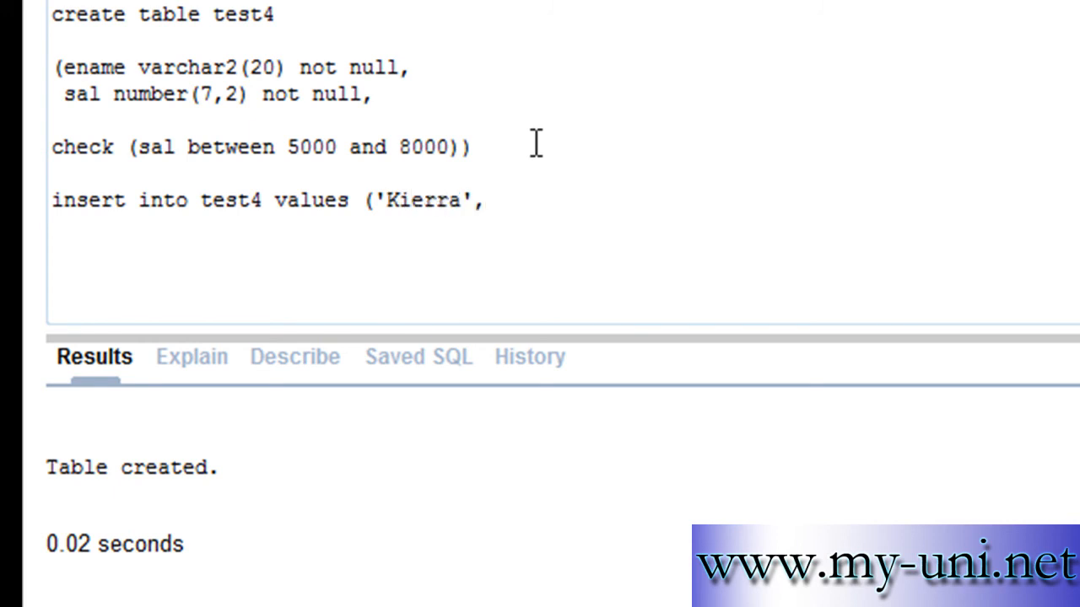
mouse_move(397, 164)
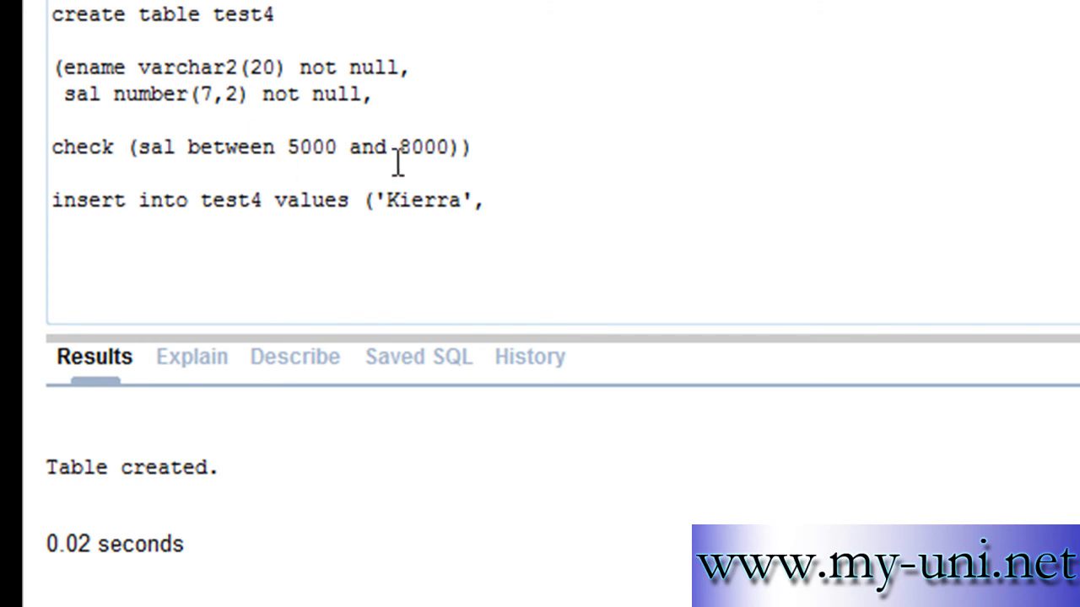
mouse_move(130, 94)
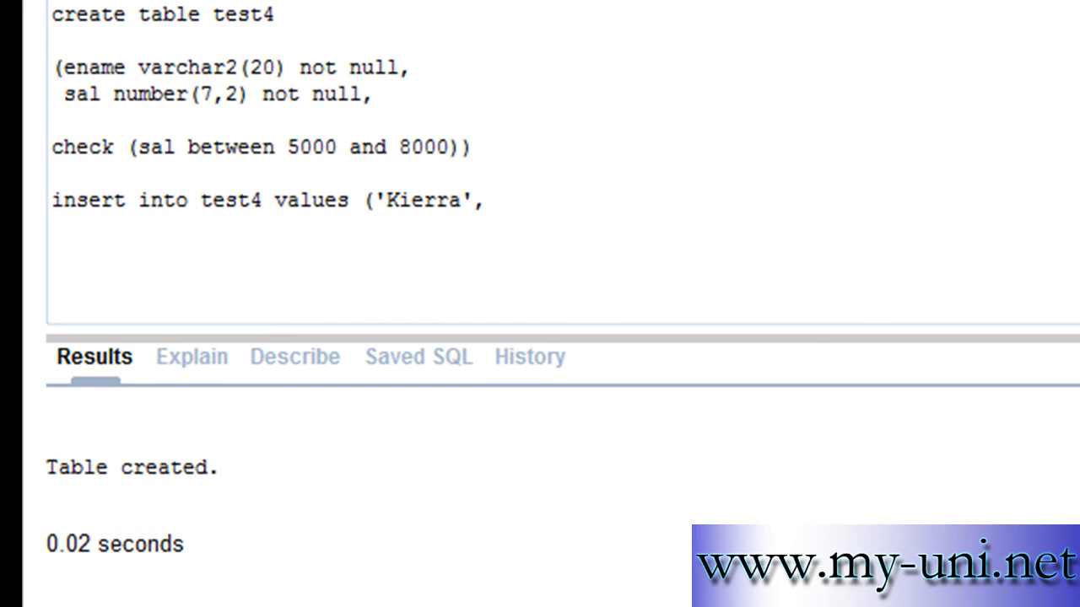
text(6000)
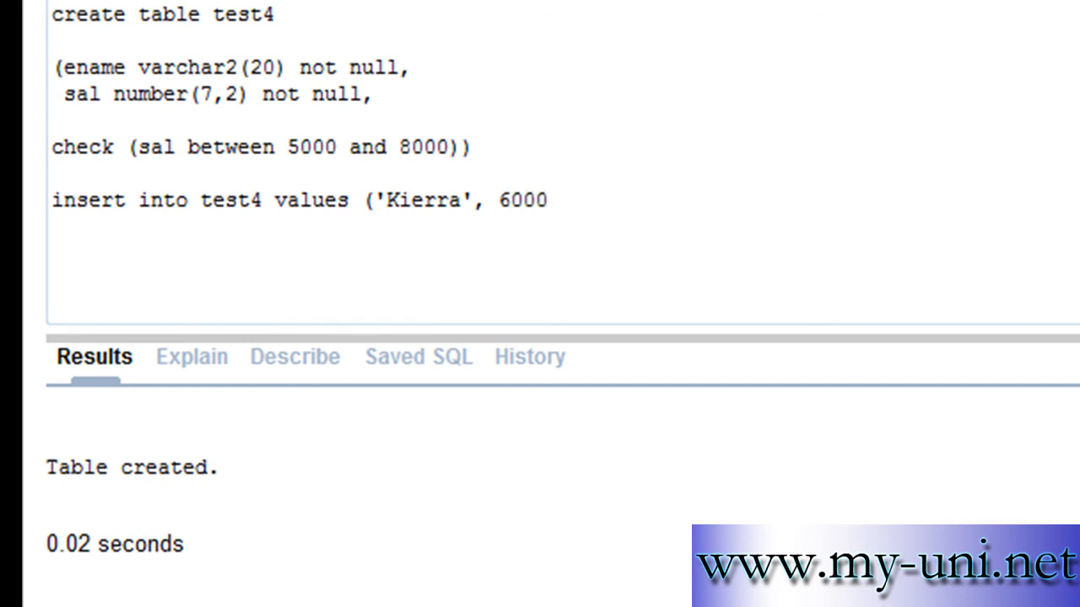
text();)
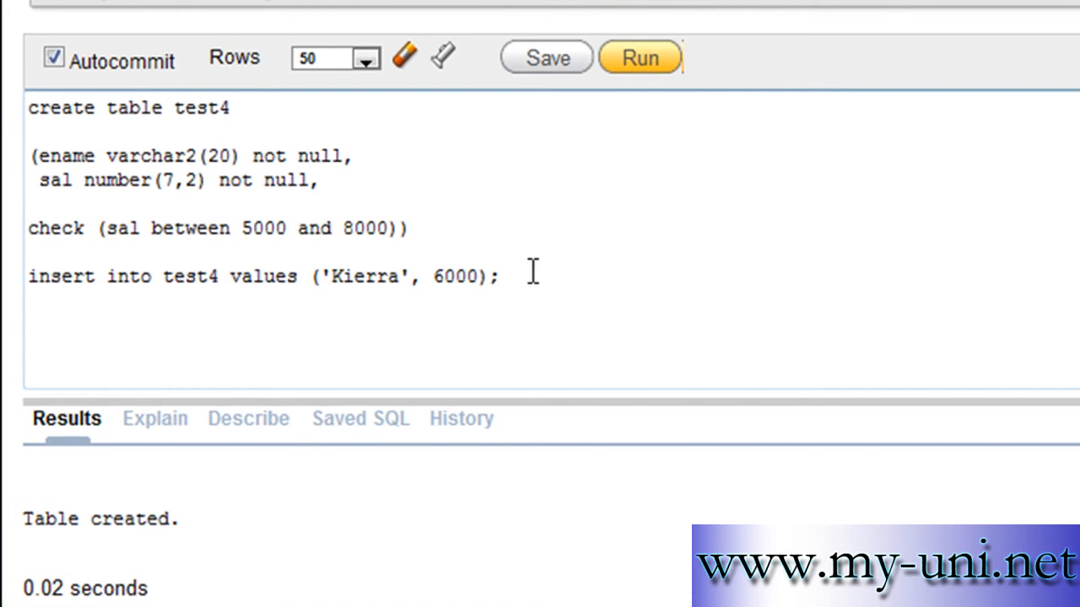
click(639, 57)
text(3)
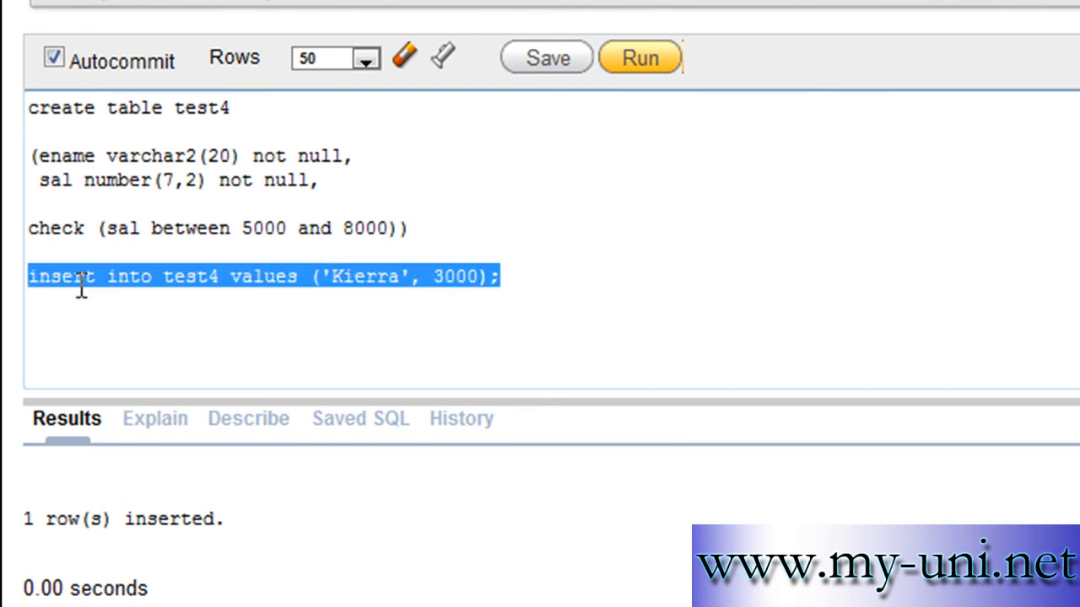
Run the 3000-salary insert, see ORA-02290, then change the salary to 5000
click(639, 58)
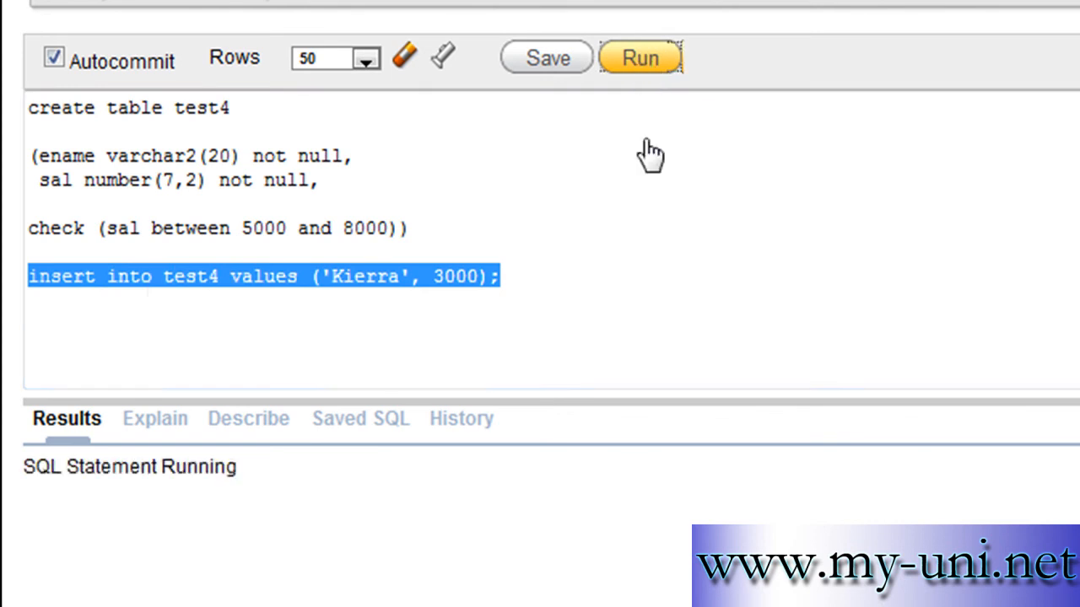
click(640, 57)
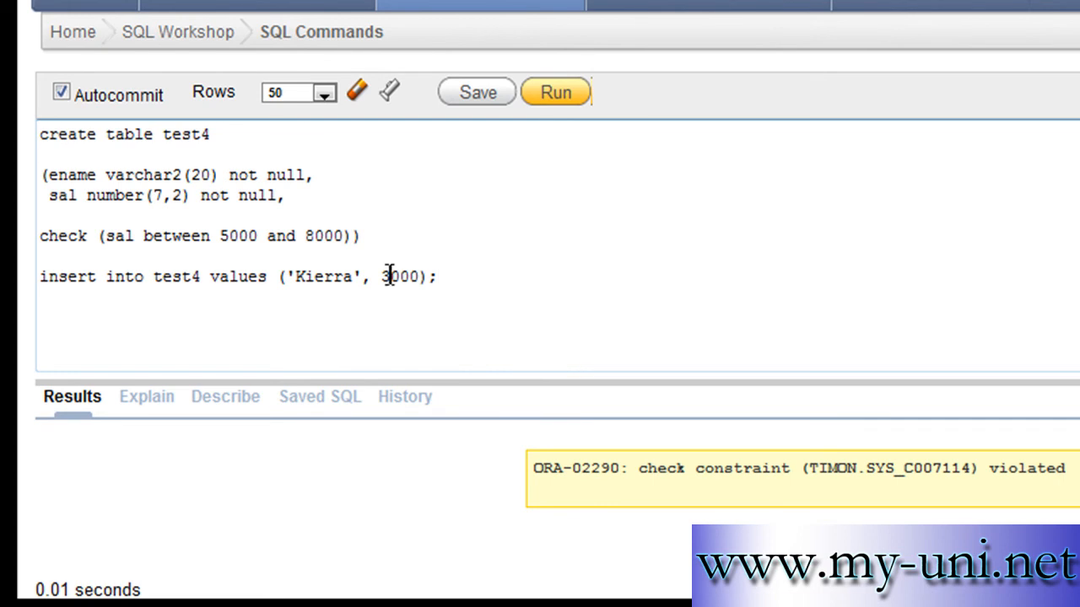
double_click(399, 276)
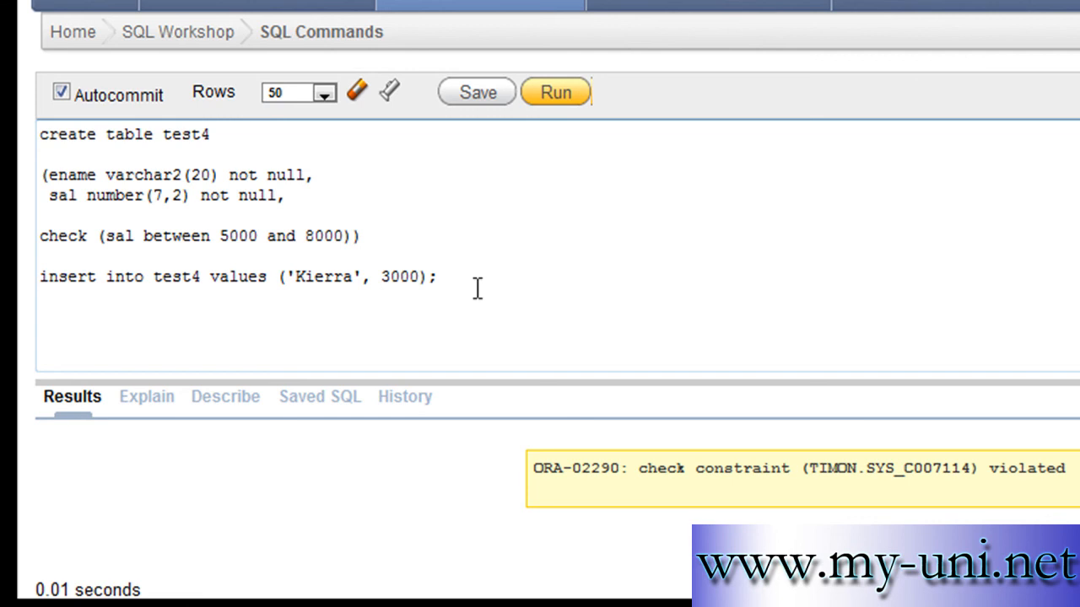
text(5000)
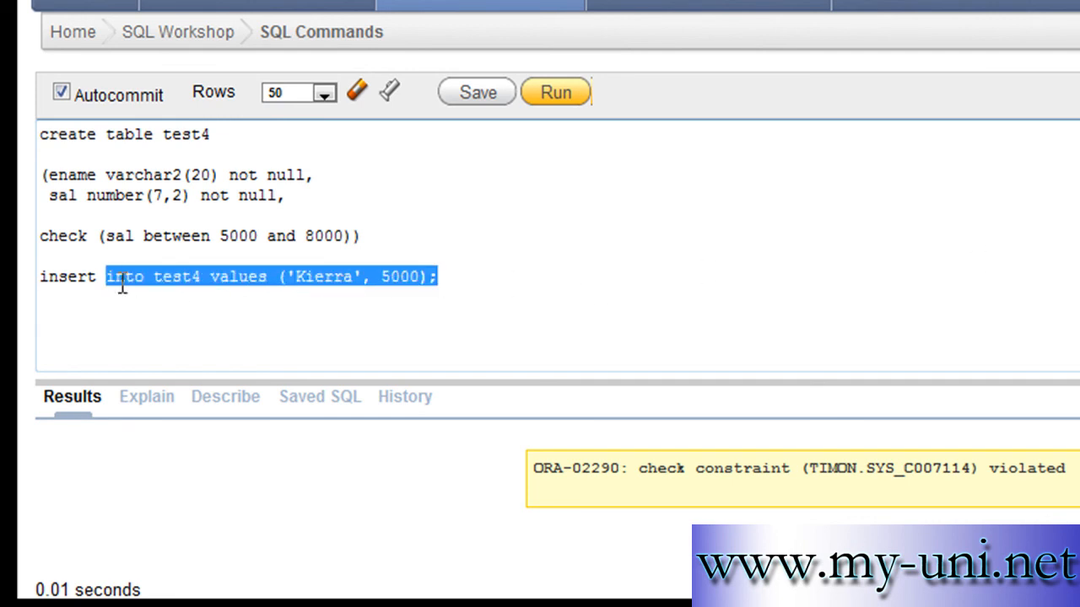
Run inserts with salaries 5000, 8000 and 8001, the last violating the check
click(555, 92)
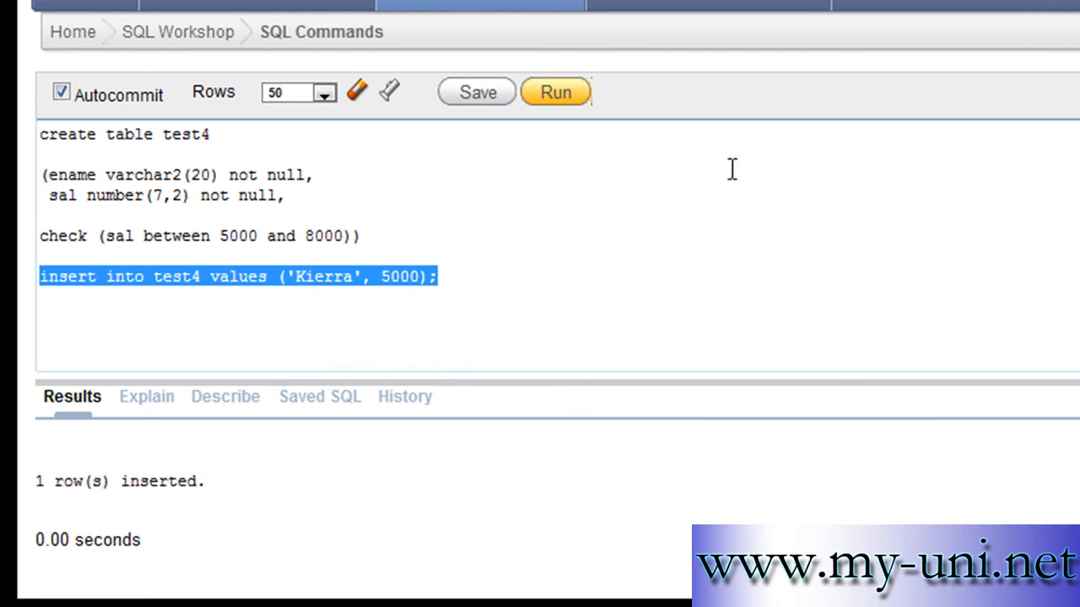
click(392, 276)
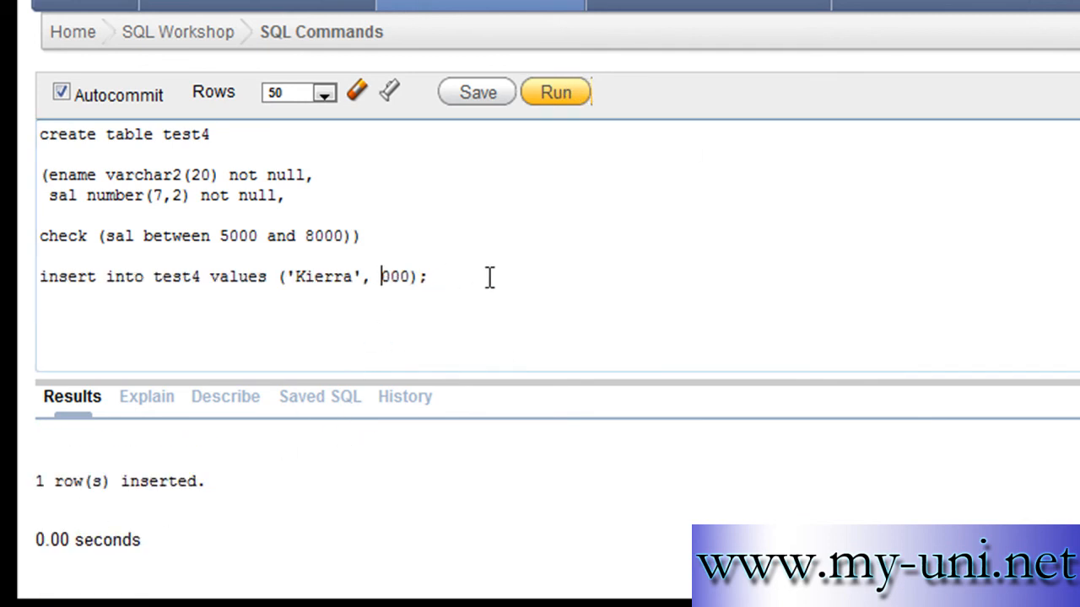
drag(437, 275, 284, 276)
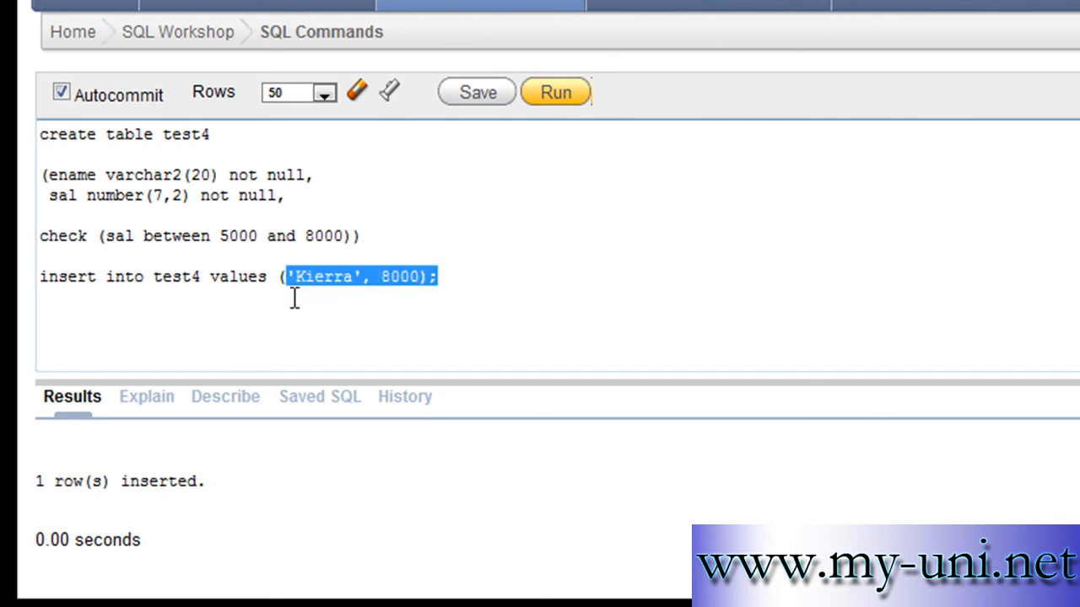
click(426, 276)
text(1)
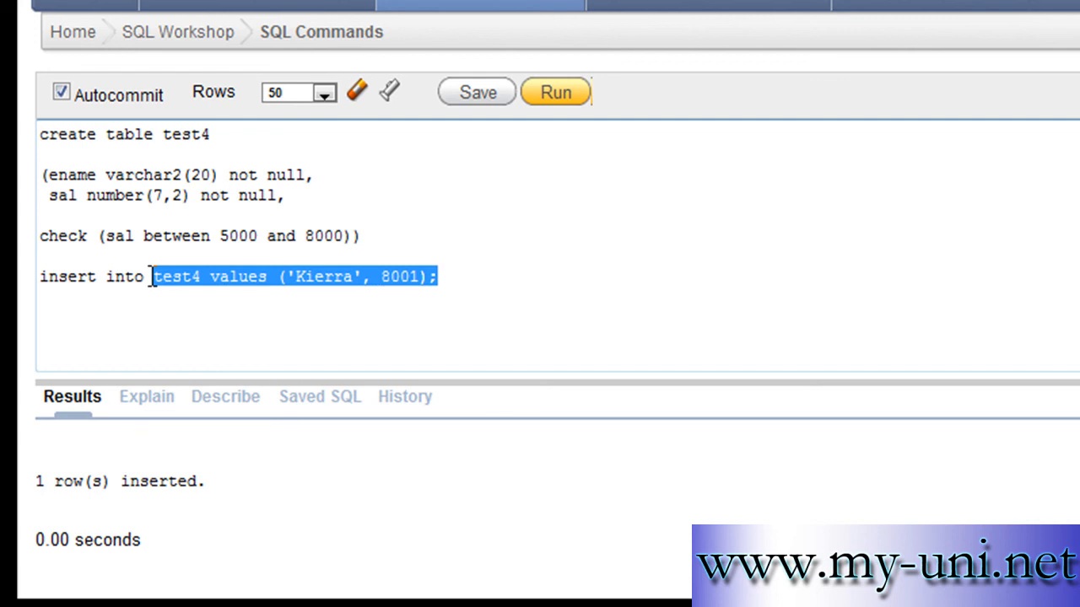
click(555, 92)
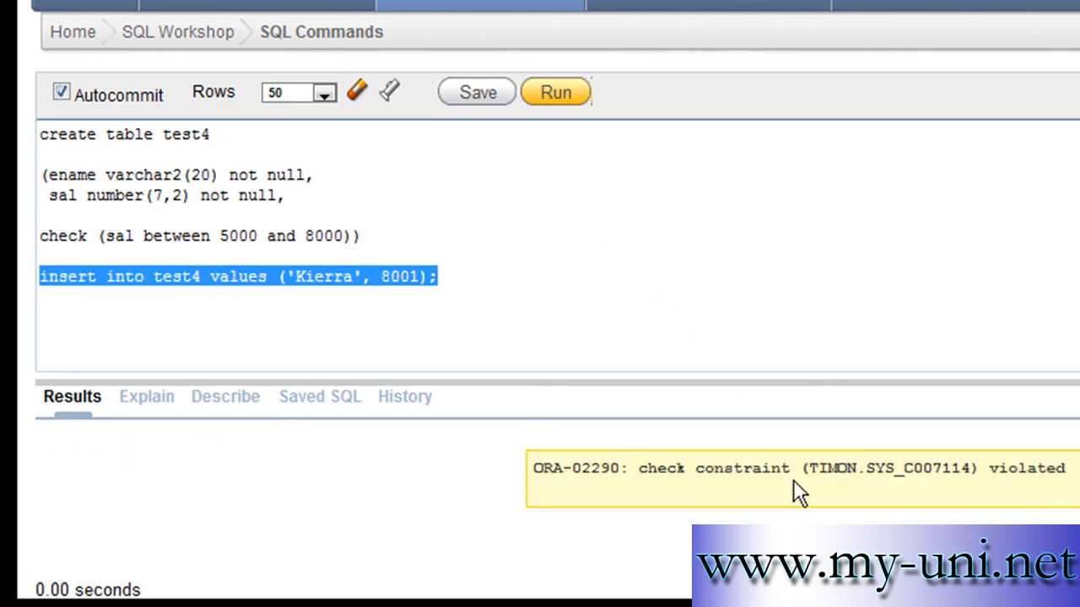
mouse_move(441, 324)
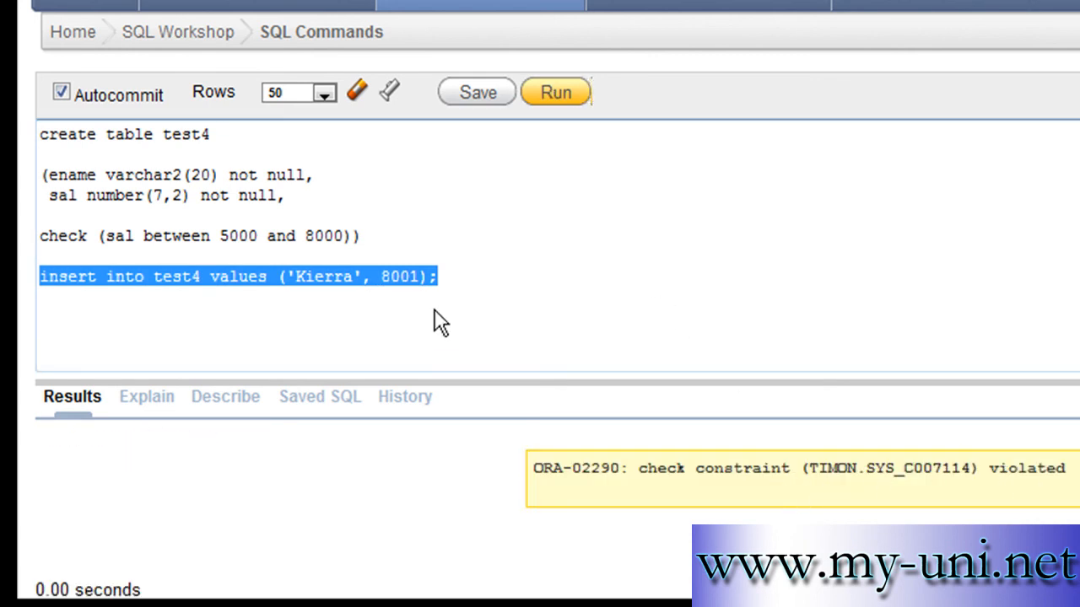